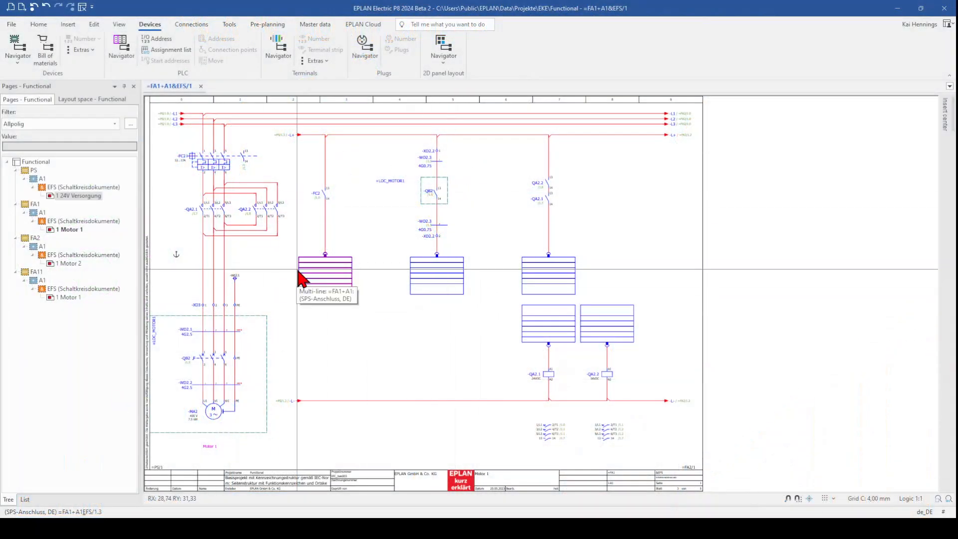
- Open the PLC navigator and expand FA1 to show its digital input and output points
left_click(69, 263)
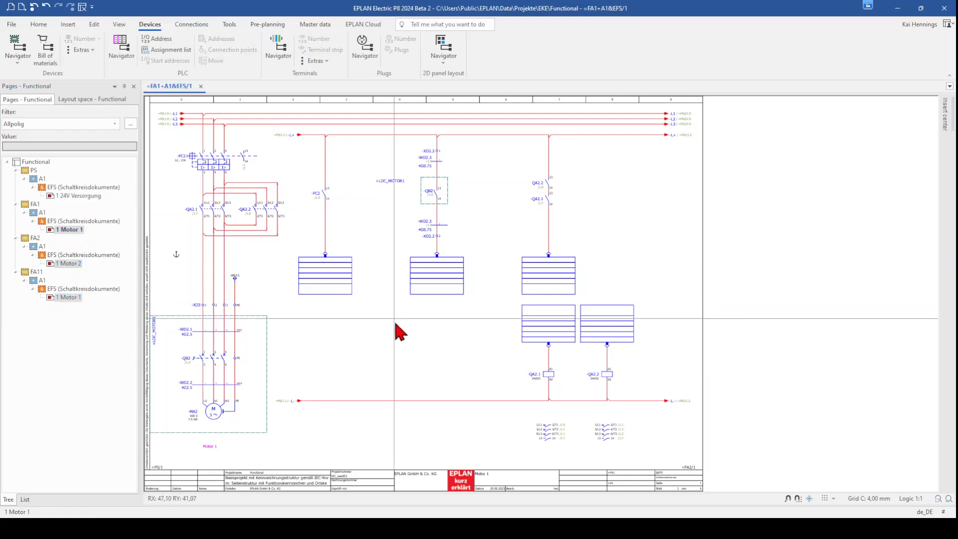
mouse_move(383, 359)
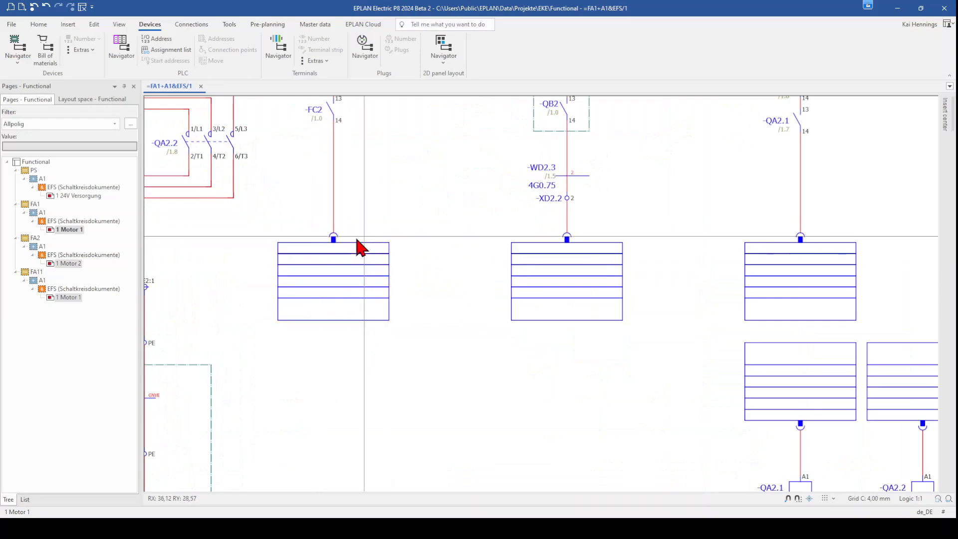
mouse_move(806, 247)
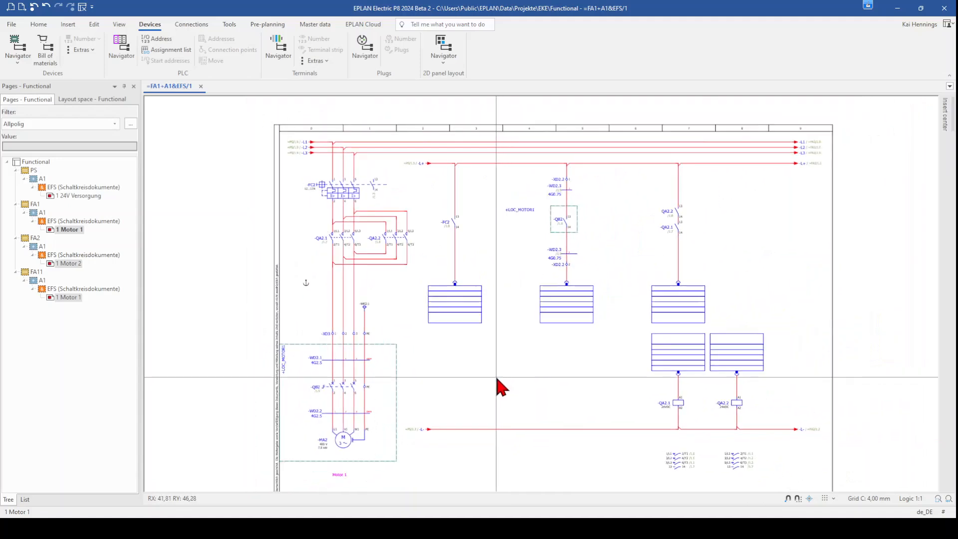
mouse_move(454, 296)
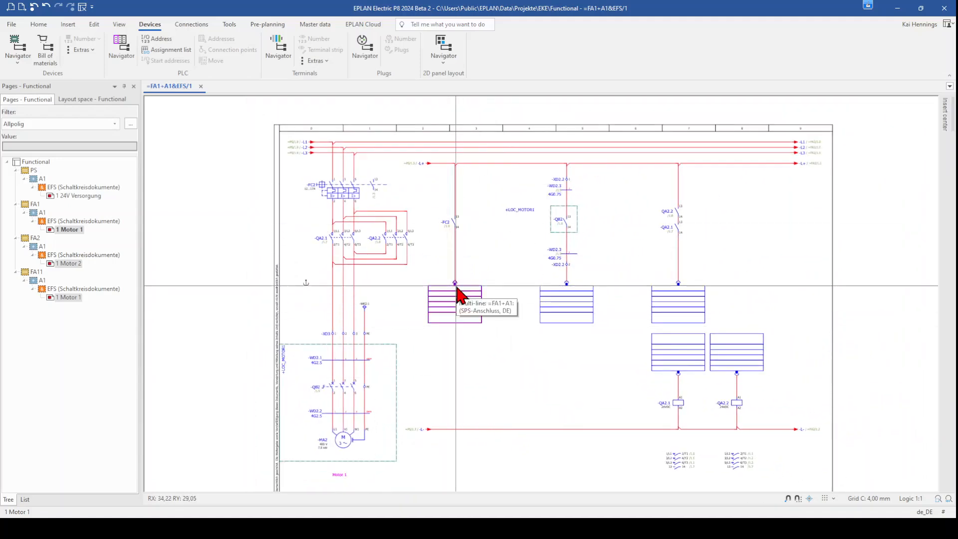
mouse_move(476, 430)
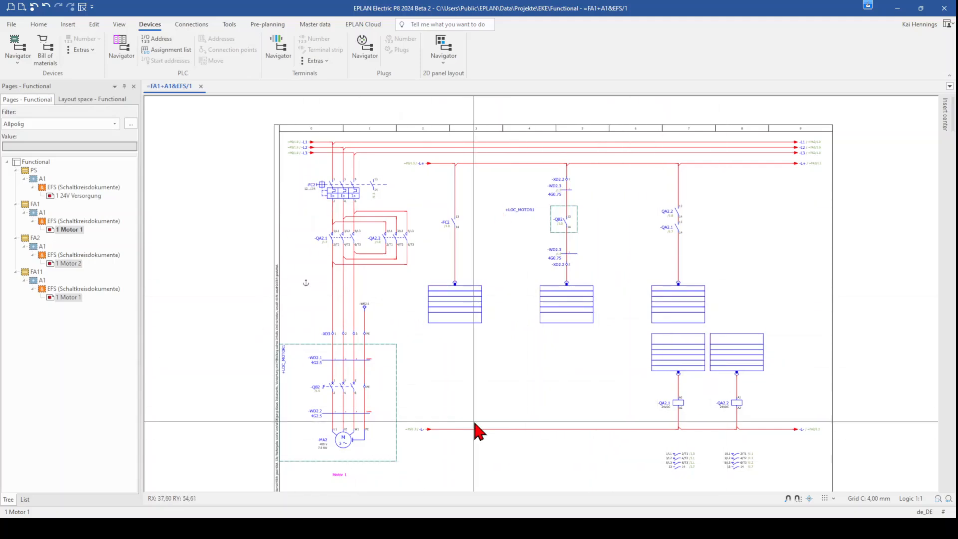
mouse_move(446, 416)
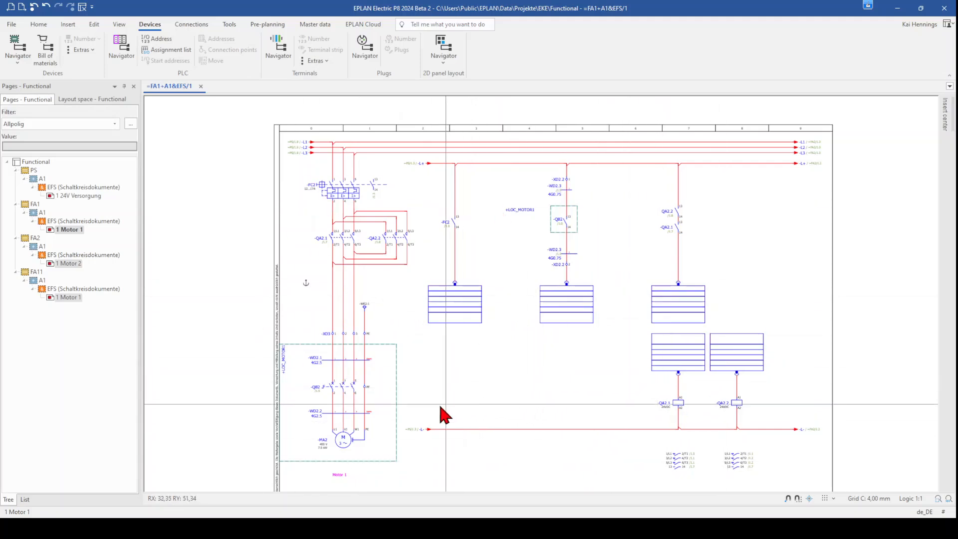
mouse_move(364, 335)
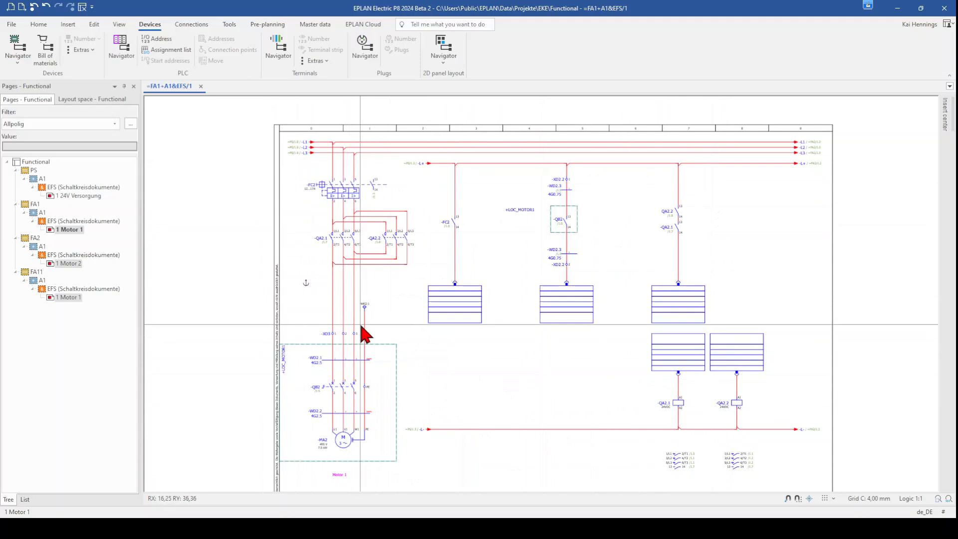
mouse_move(362, 321)
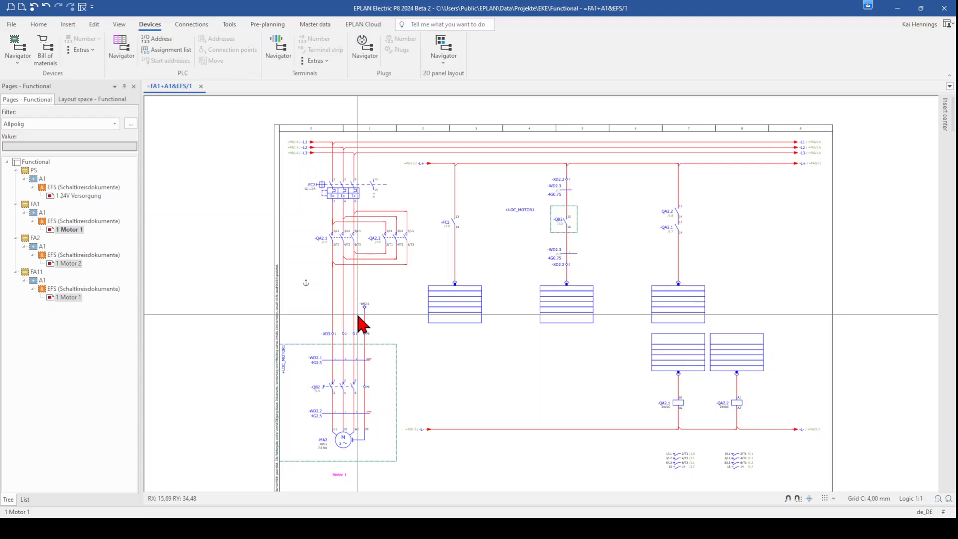
mouse_move(370, 325)
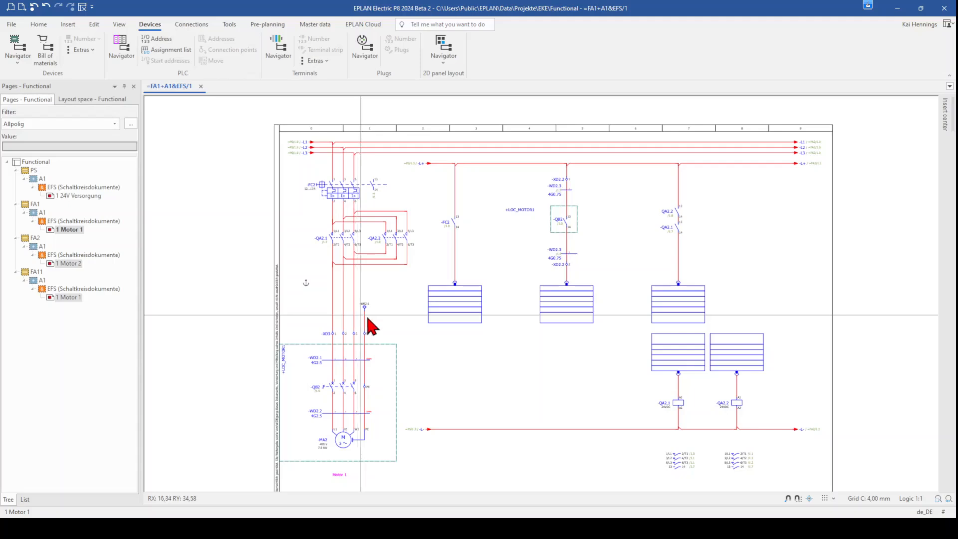
mouse_move(552, 322)
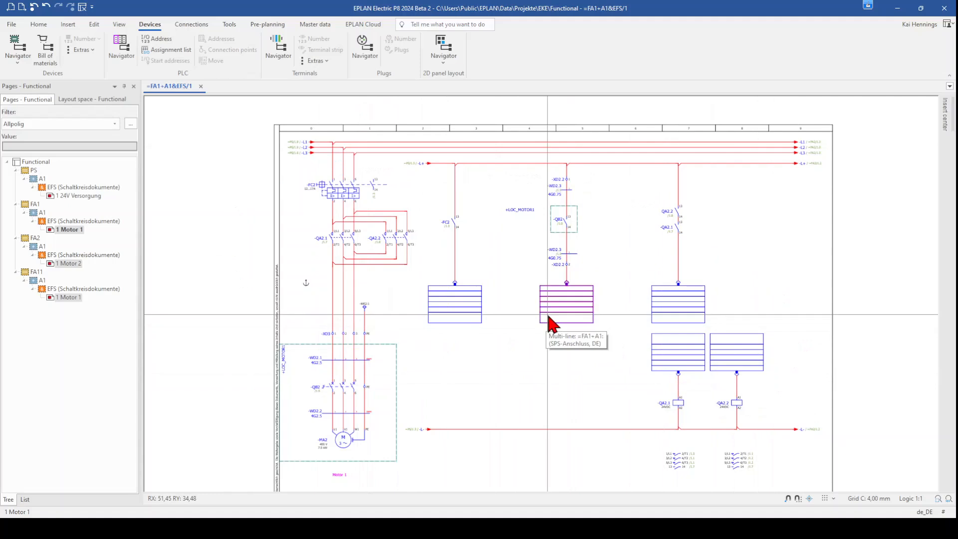
mouse_move(553, 306)
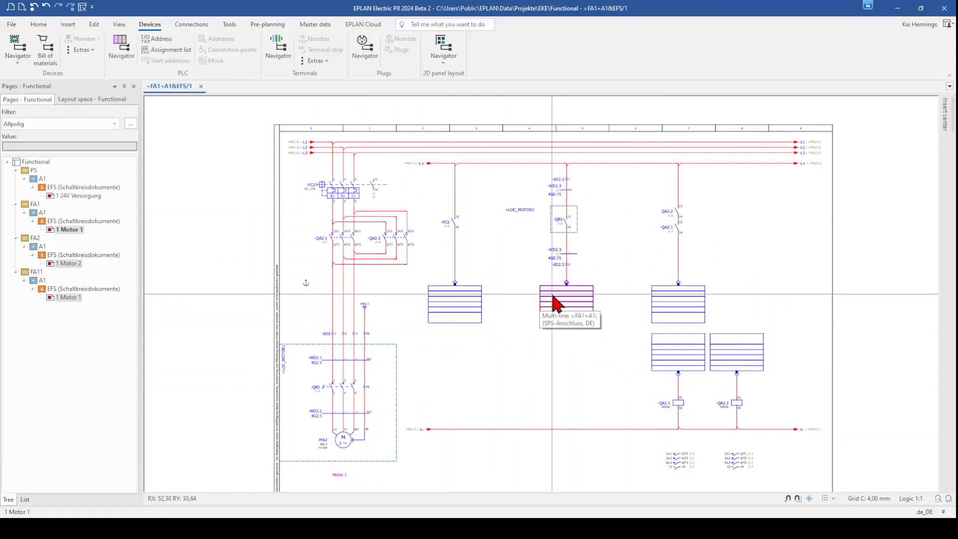
mouse_move(701, 371)
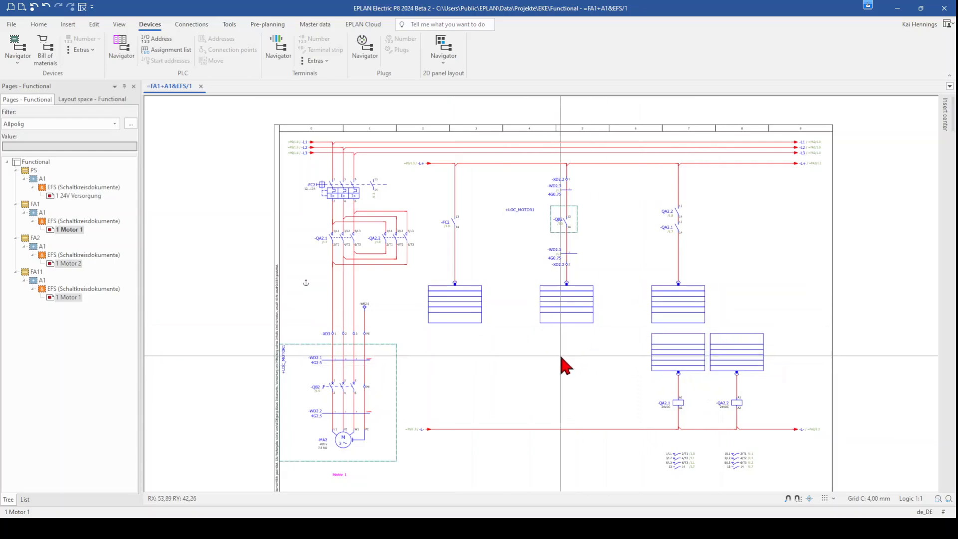
mouse_move(564, 366)
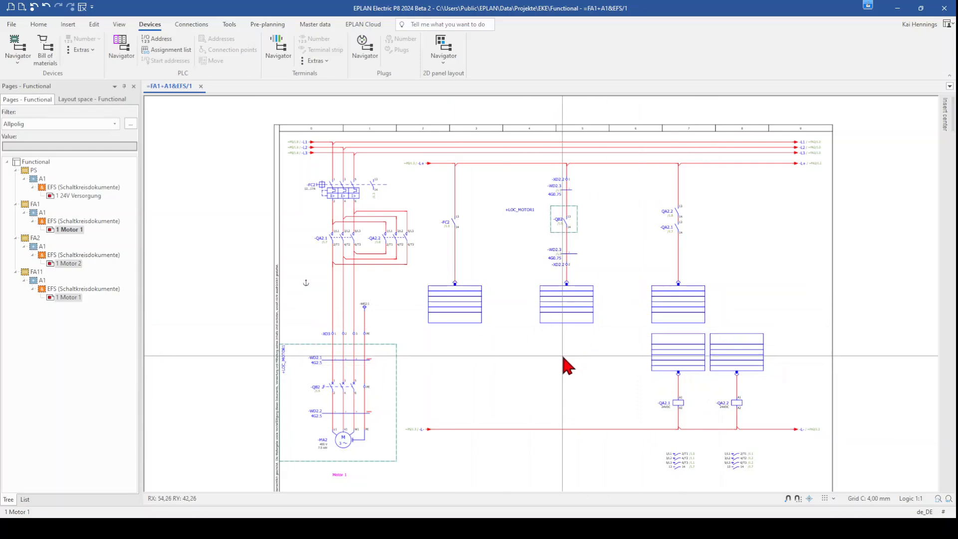
left_click(120, 50)
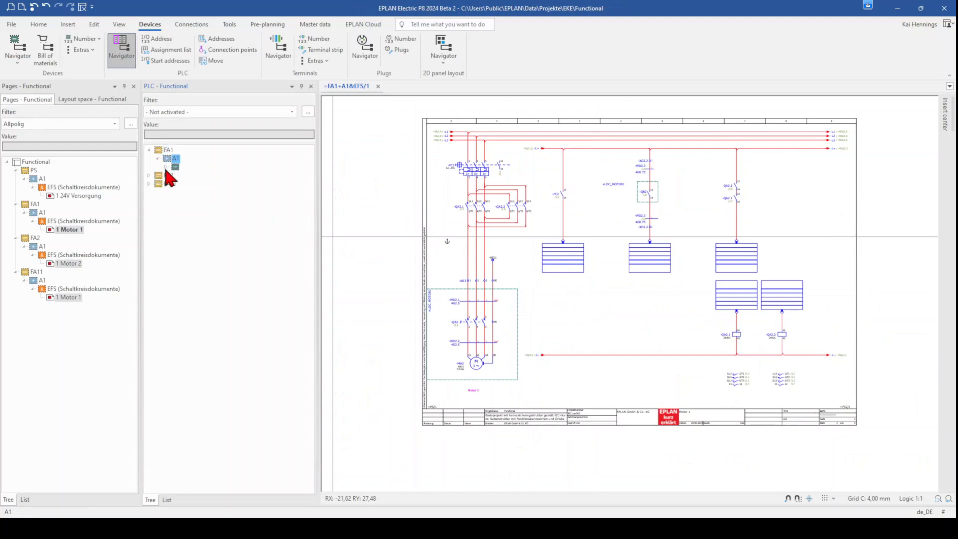
left_click(166, 166)
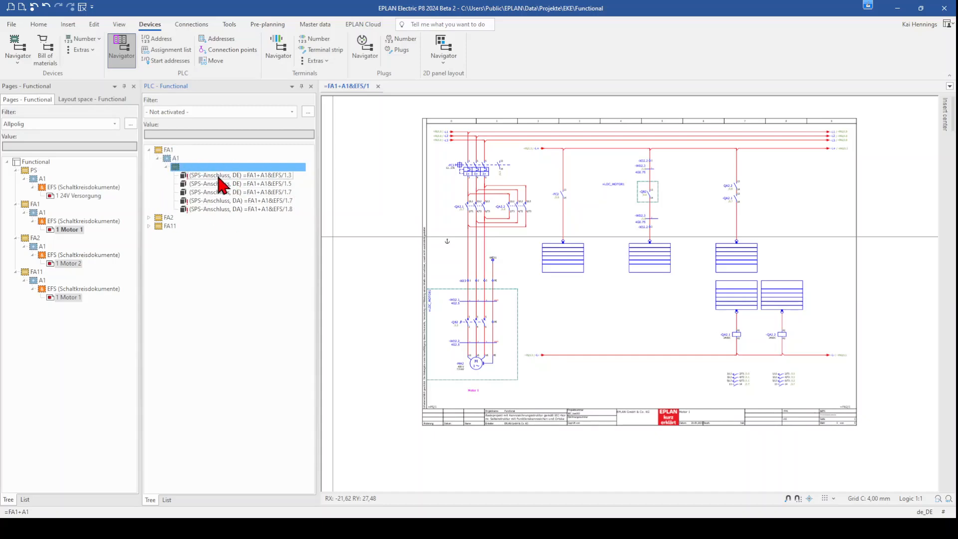
left_click(239, 175)
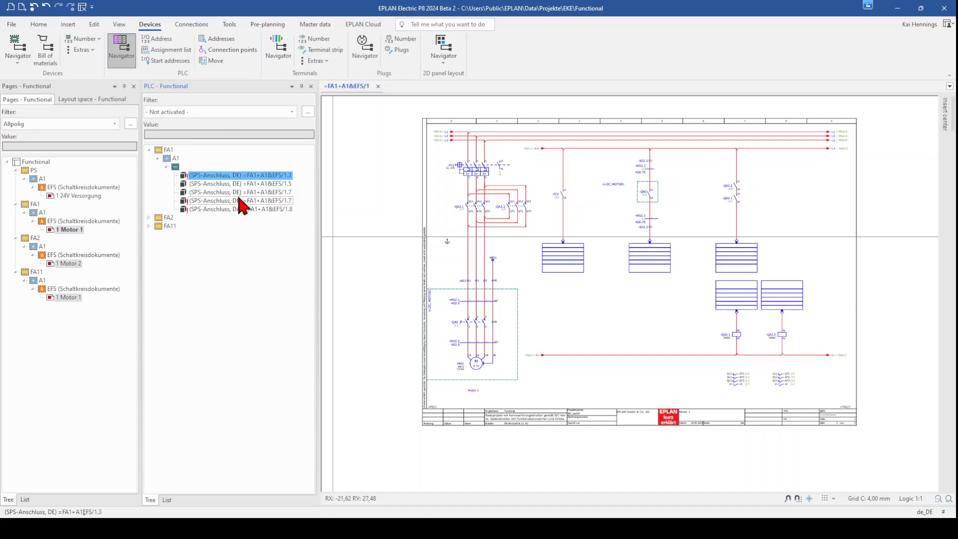
left_click(238, 201)
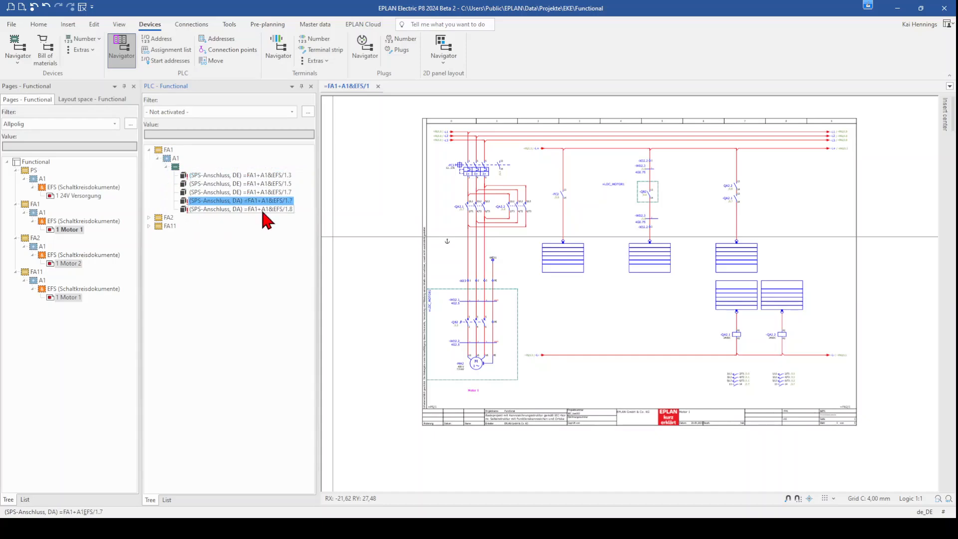
- Expand FA2 and FA11 to review their connection points, then collapse FA11 again
left_click(174, 226)
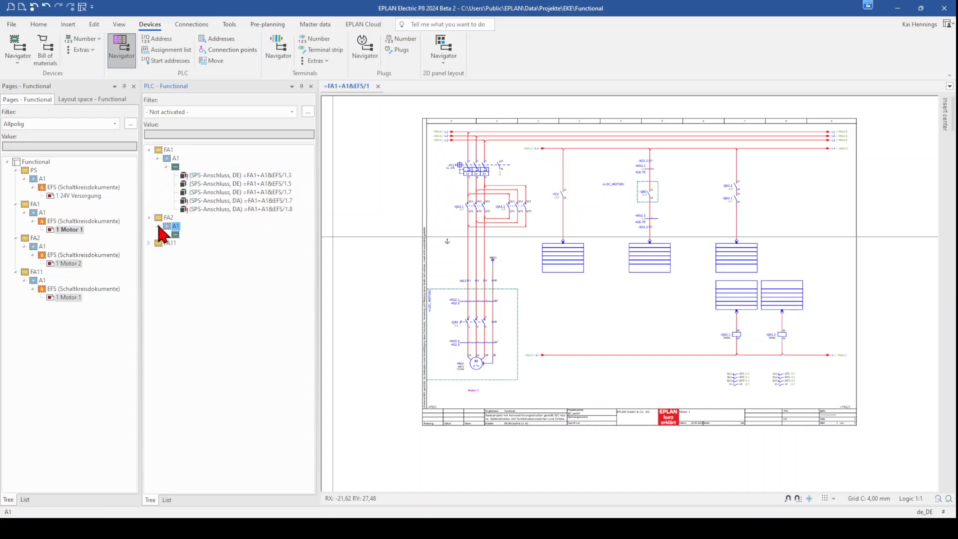
left_click(175, 226)
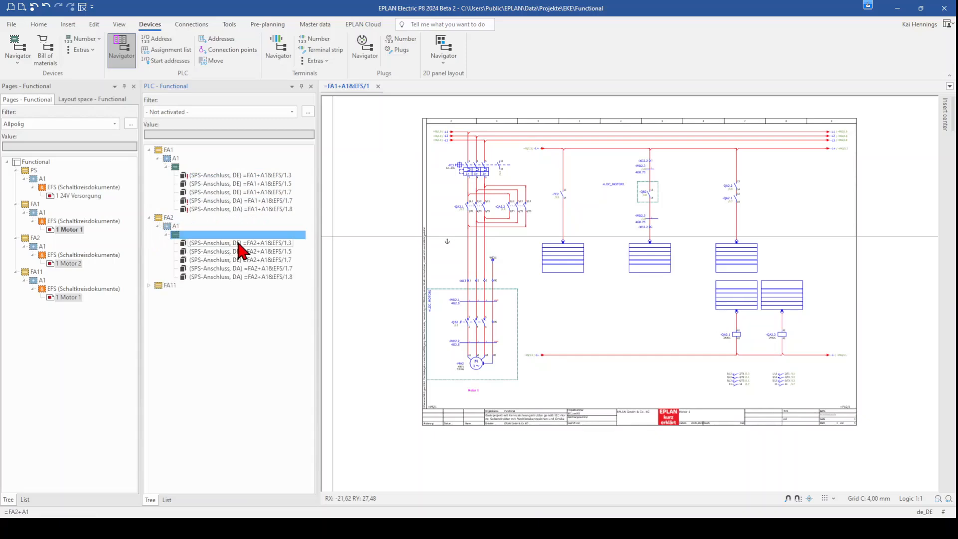
left_click(149, 285)
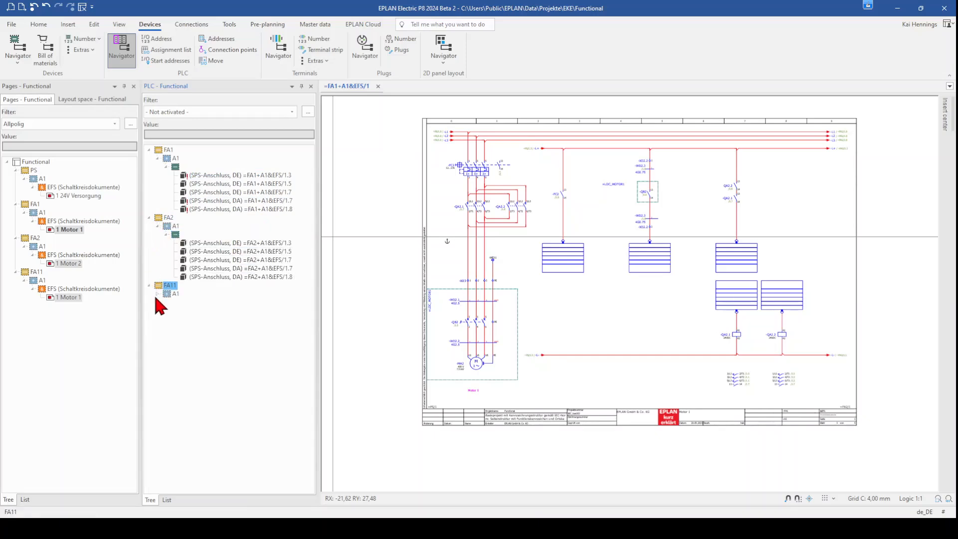
left_click(165, 293)
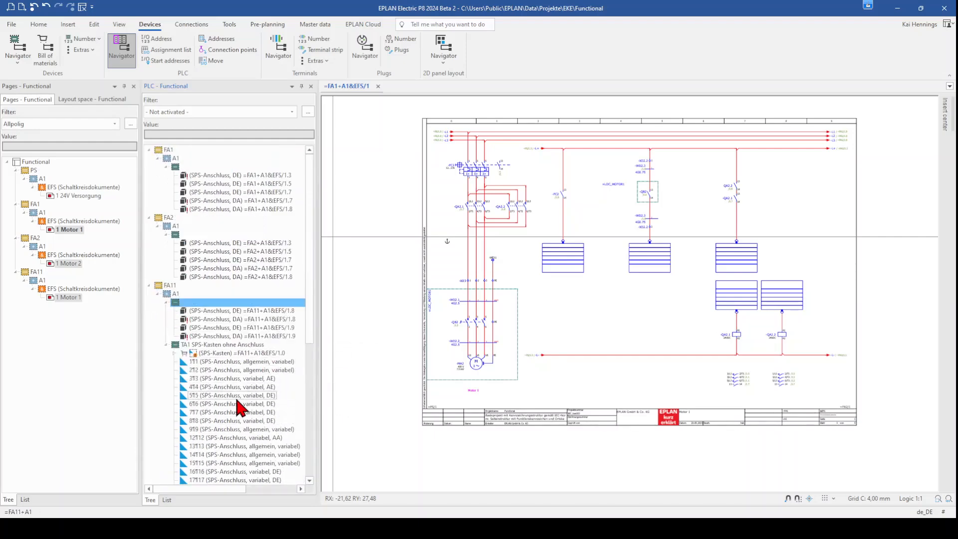
left_click(238, 310)
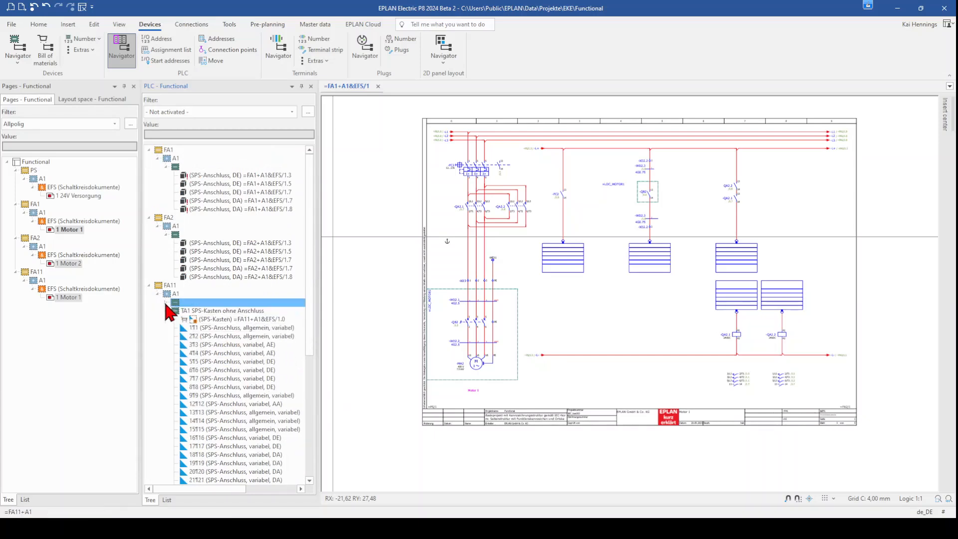
left_click(165, 294)
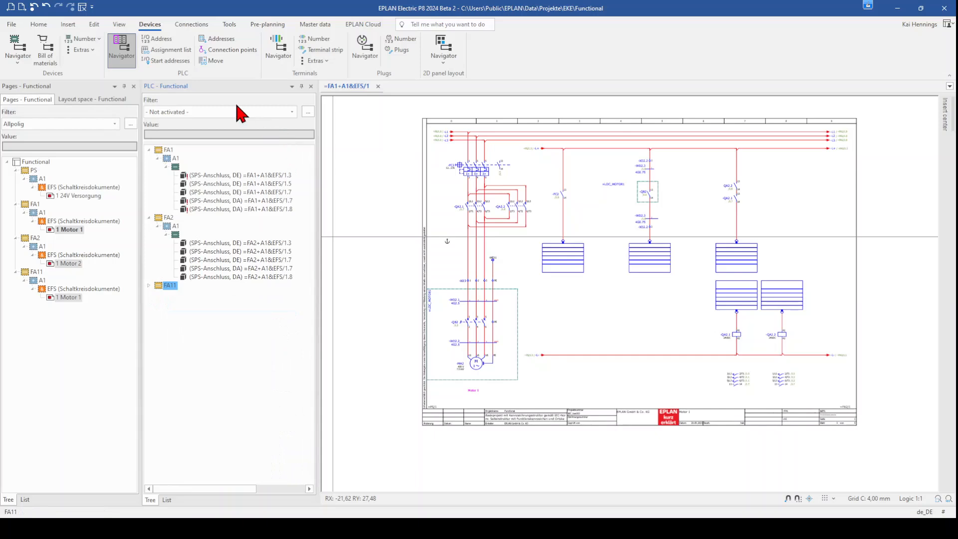
mouse_move(281, 116)
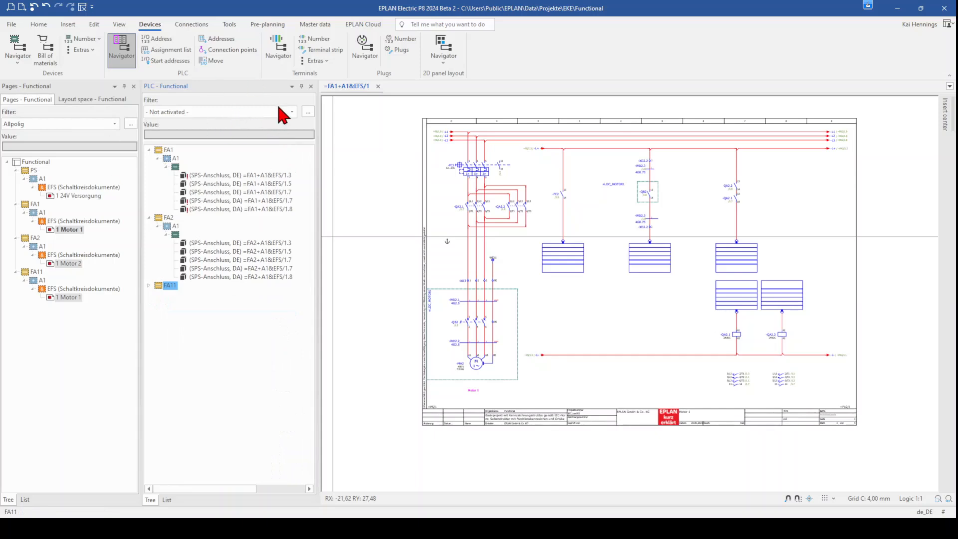
- Filter the PLC navigator to Digital input and expand FA11 to its DE entries
left_click(291, 112)
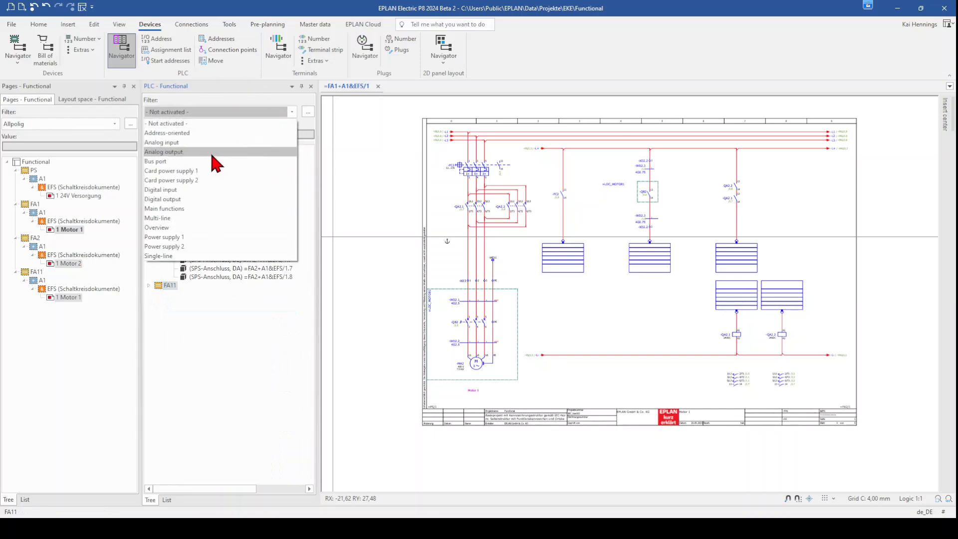
mouse_move(171, 190)
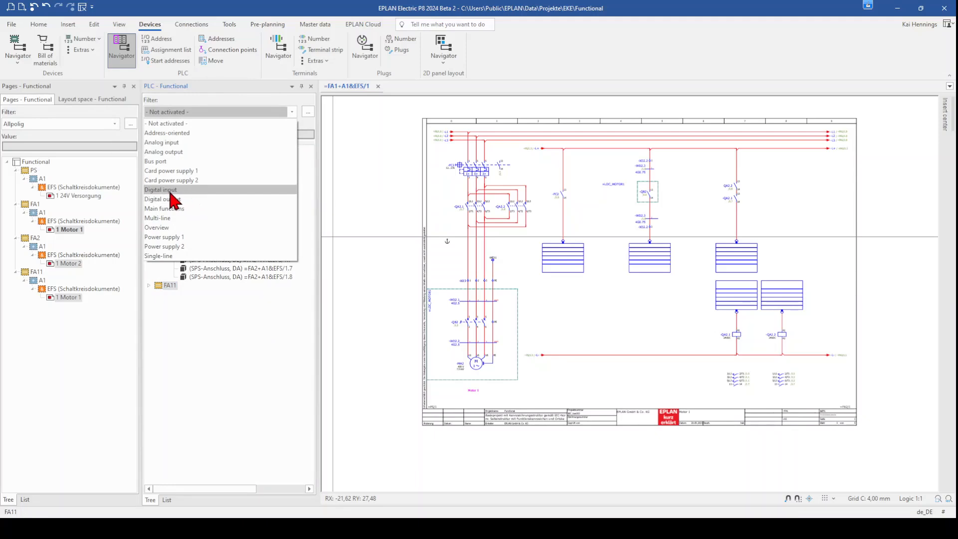
left_click(161, 189)
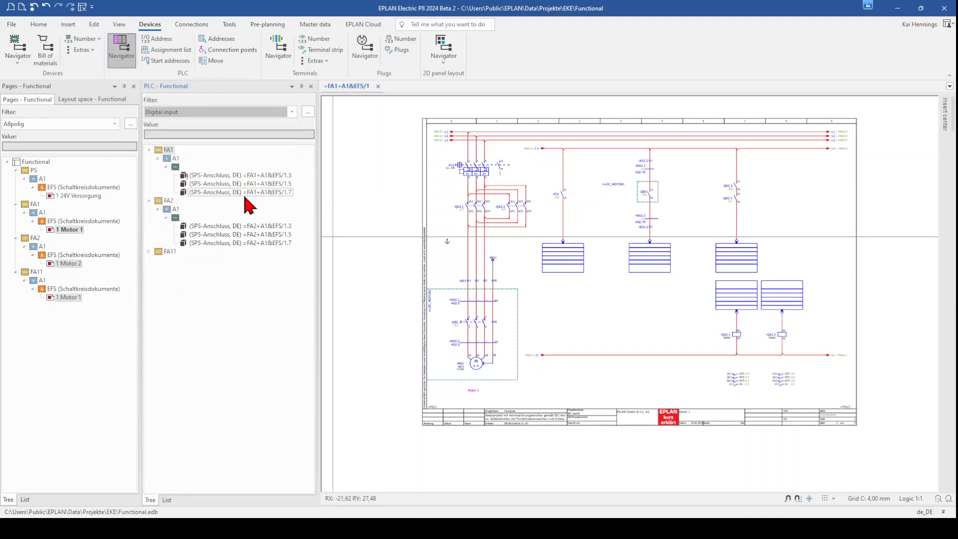
left_click(169, 251)
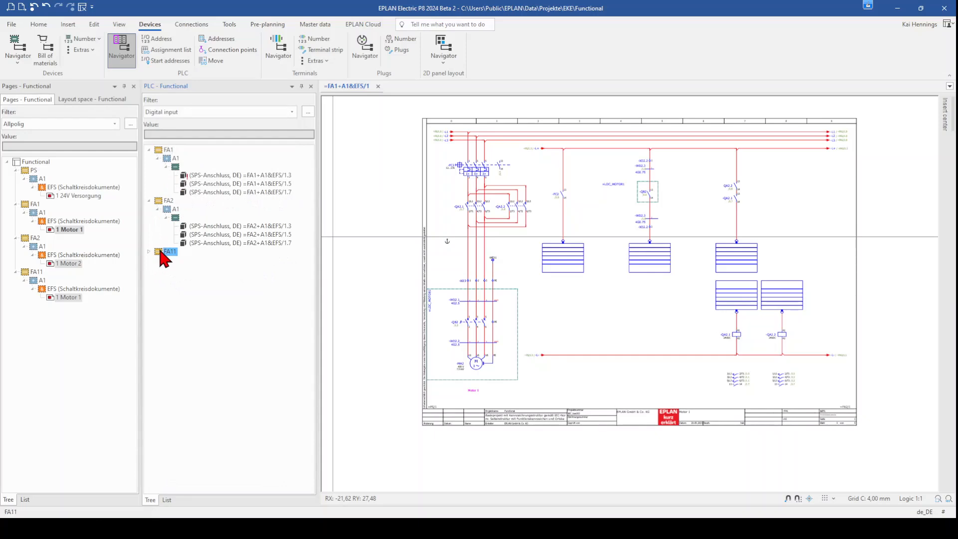
left_click(148, 251)
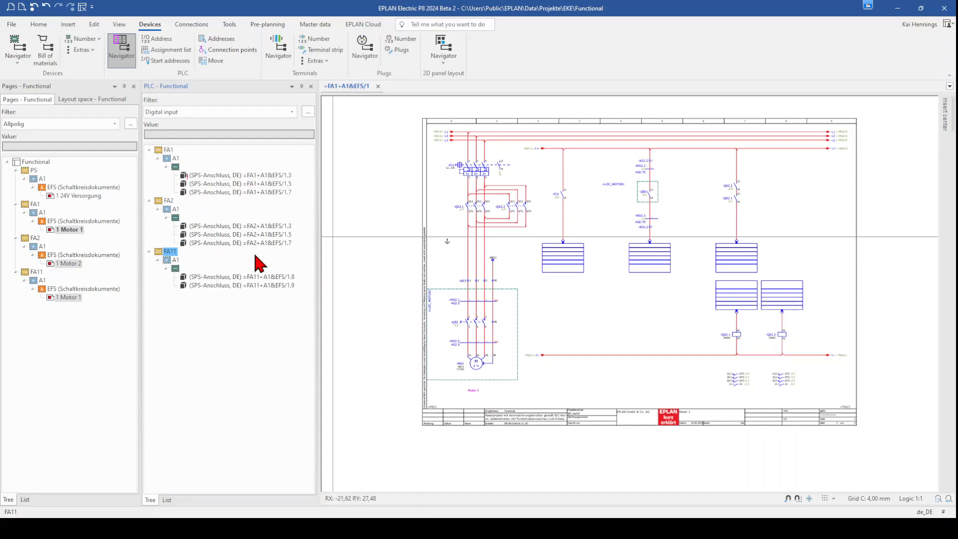
mouse_move(139, 279)
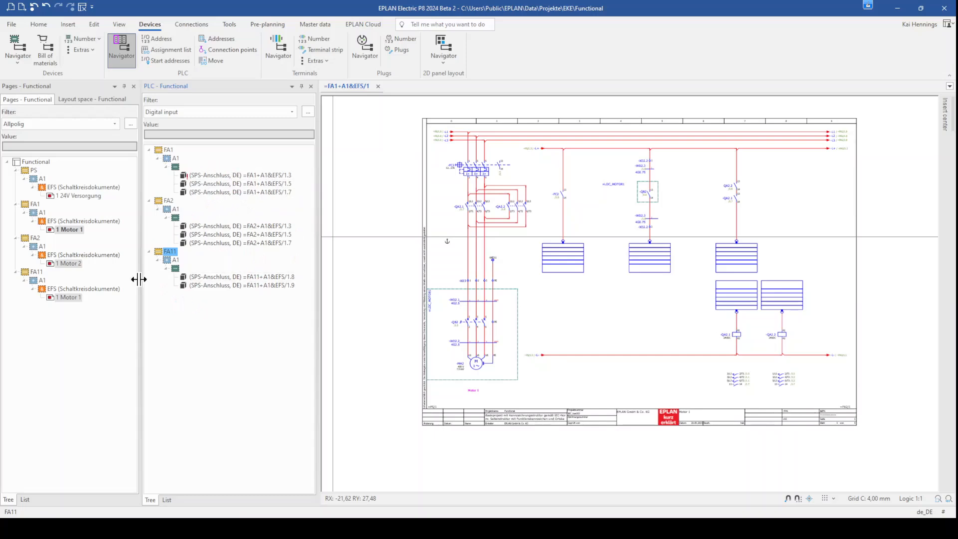
mouse_move(197, 359)
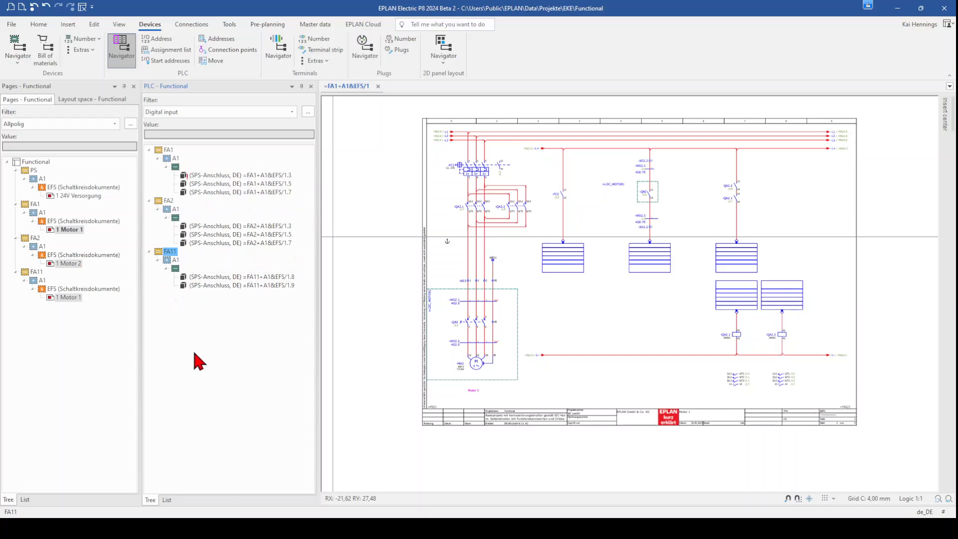
mouse_move(183, 259)
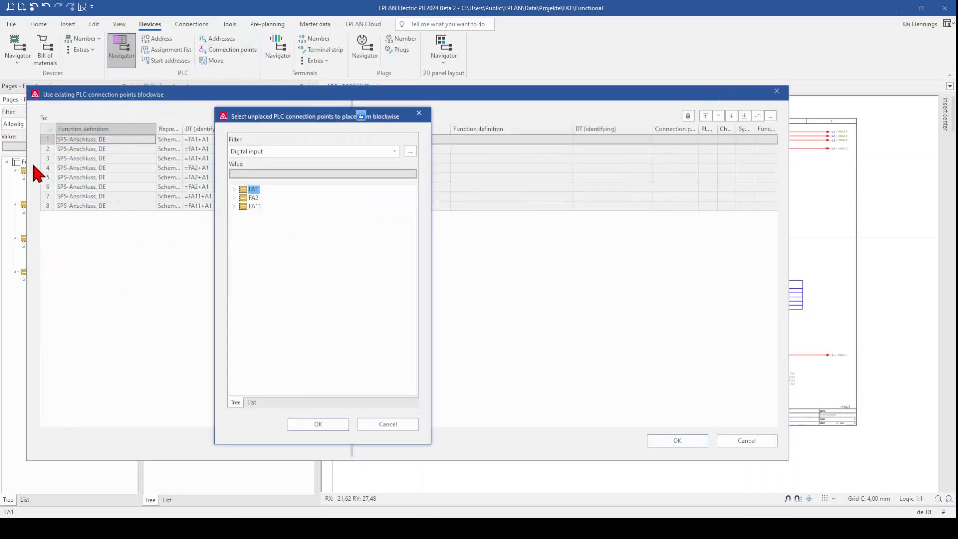
mouse_move(70, 149)
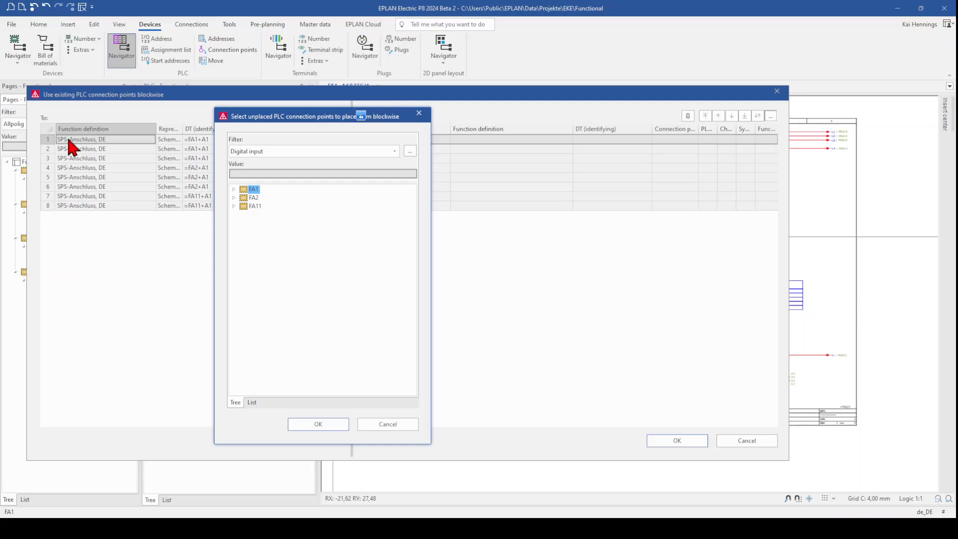
mouse_move(98, 247)
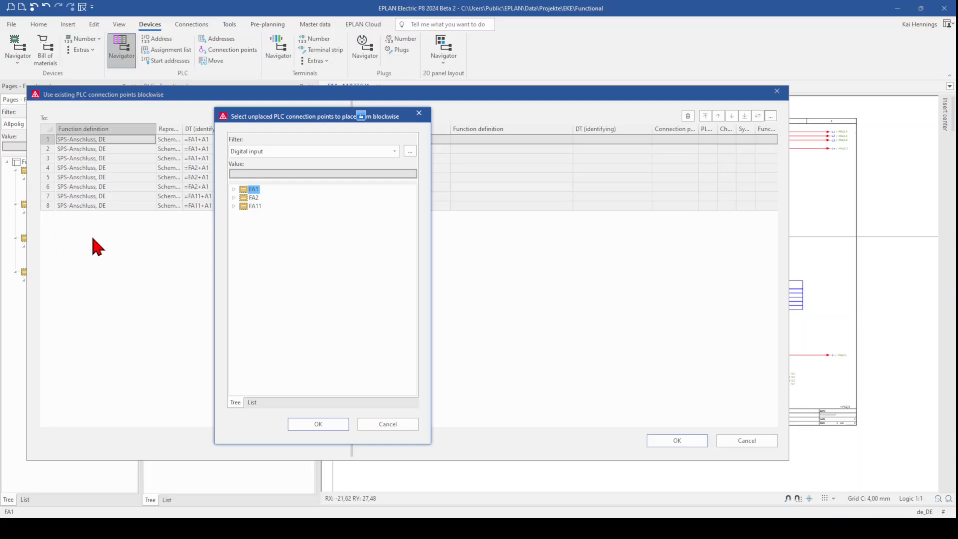
mouse_move(82, 421)
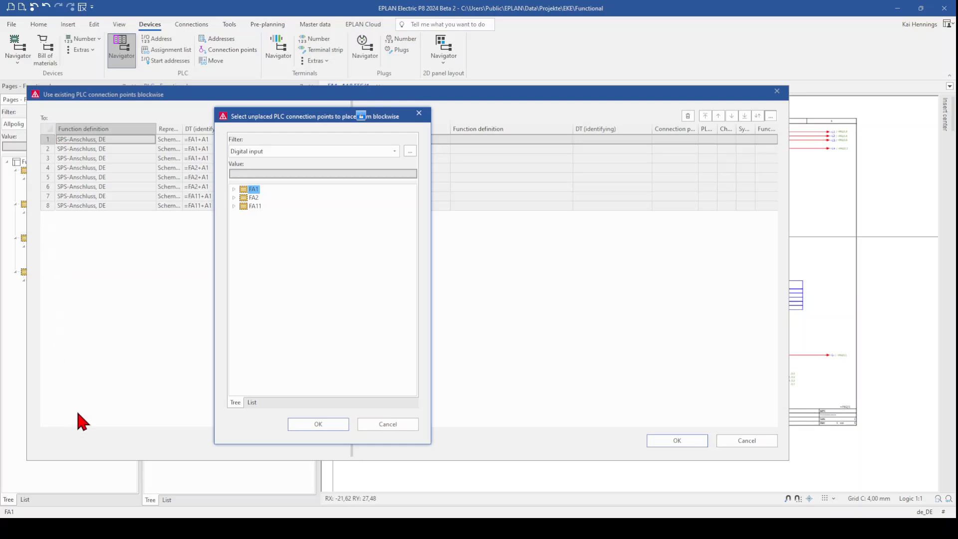
- Cancel the blockwise placement dialogs and reset the navigator filter to Not activated
left_click(318, 423)
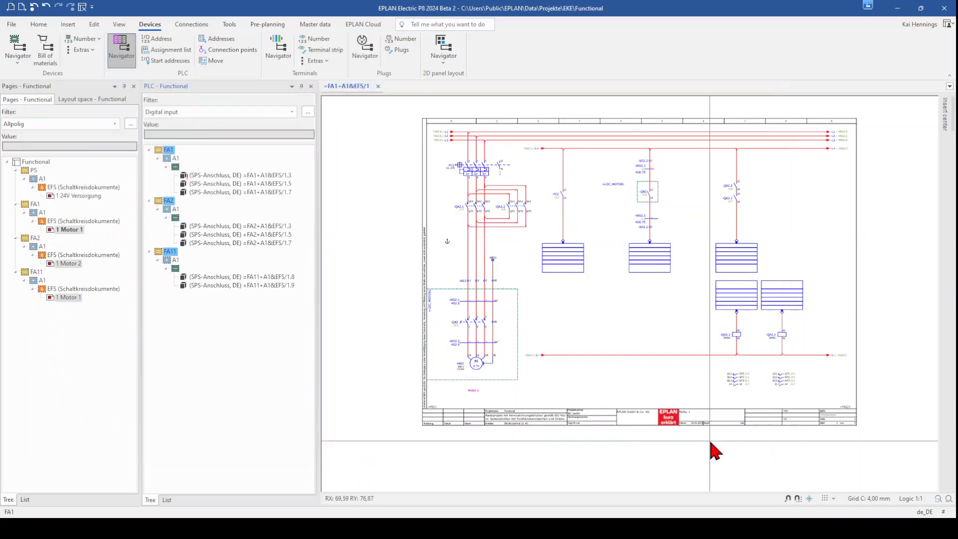
mouse_move(238, 267)
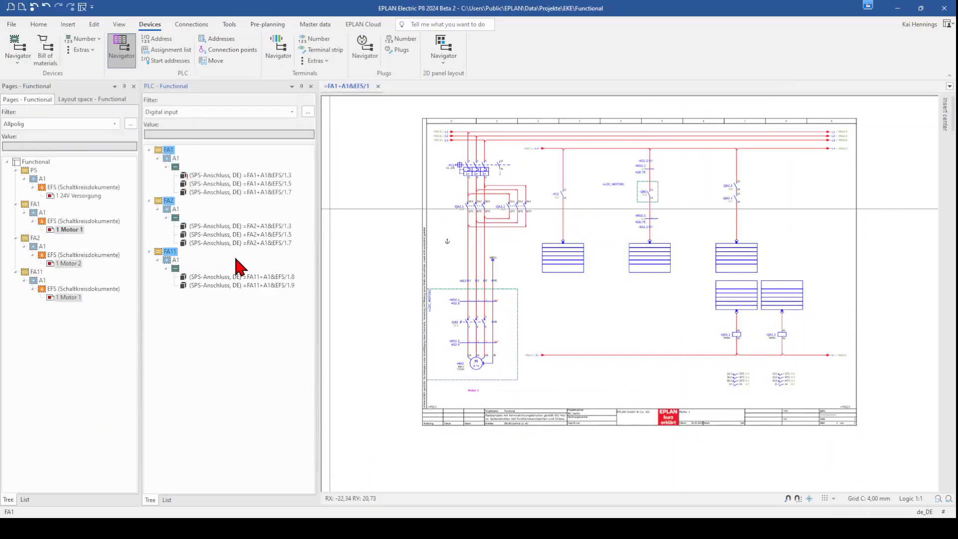
mouse_move(272, 226)
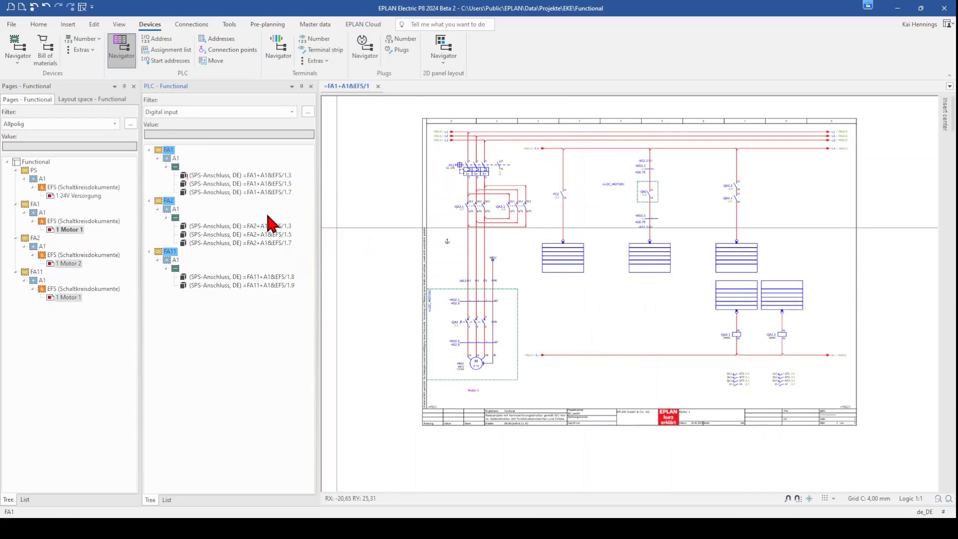
mouse_move(237, 269)
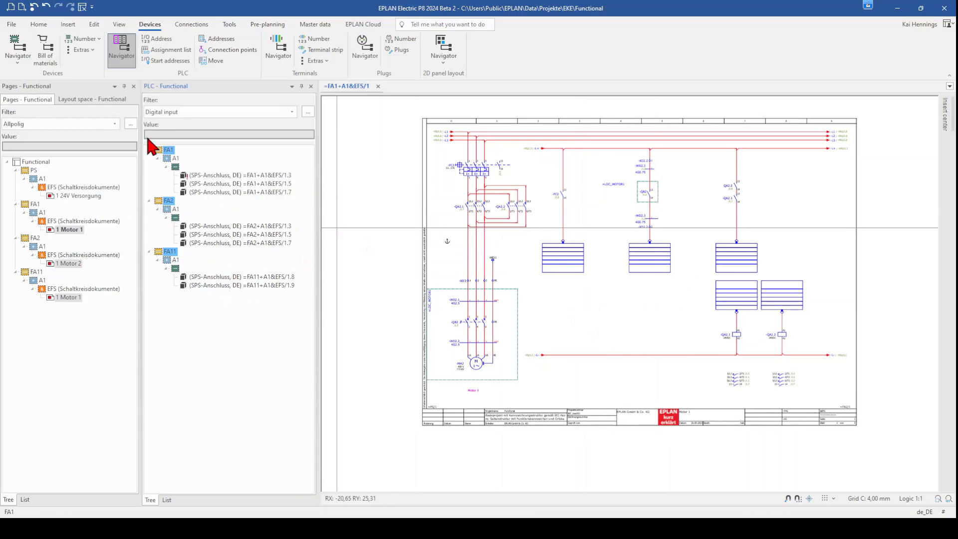
left_click(238, 276)
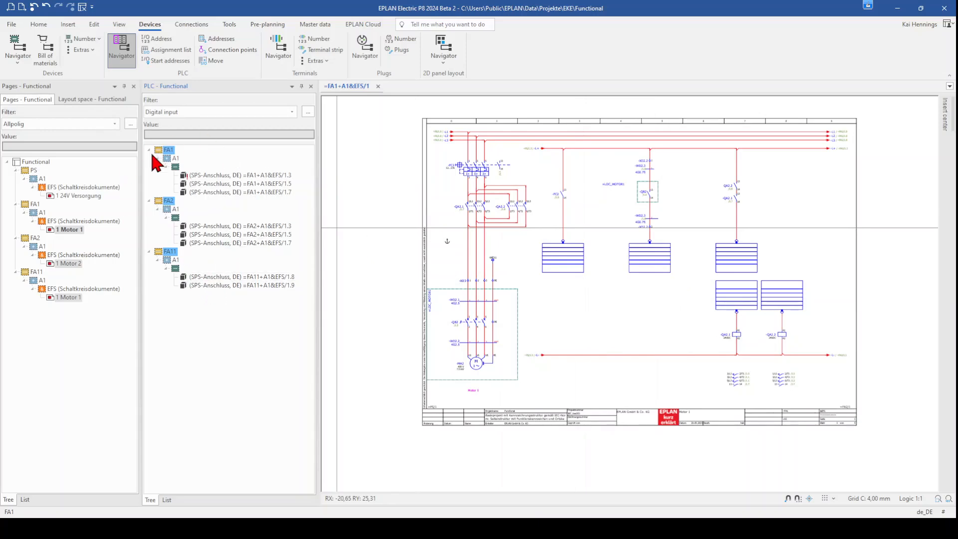
left_click(291, 112)
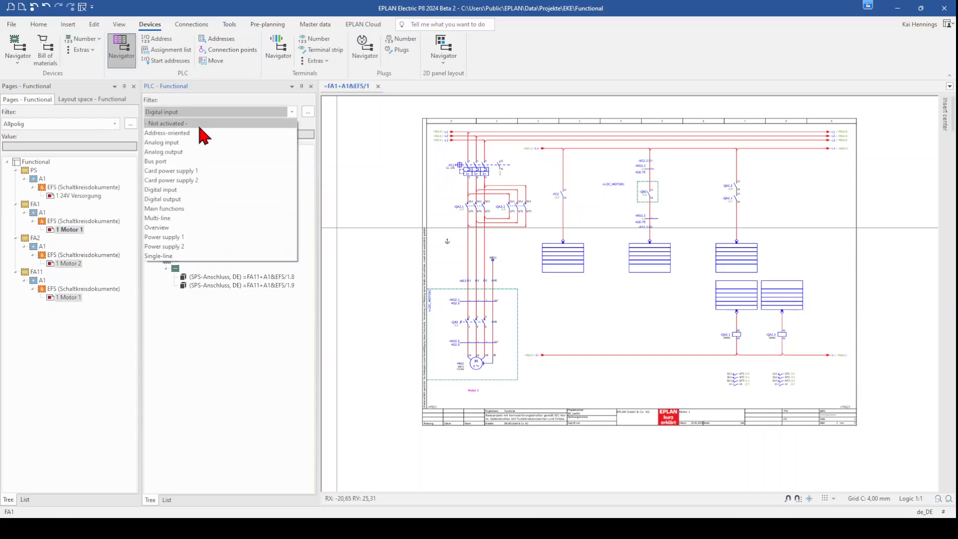
left_click(166, 123)
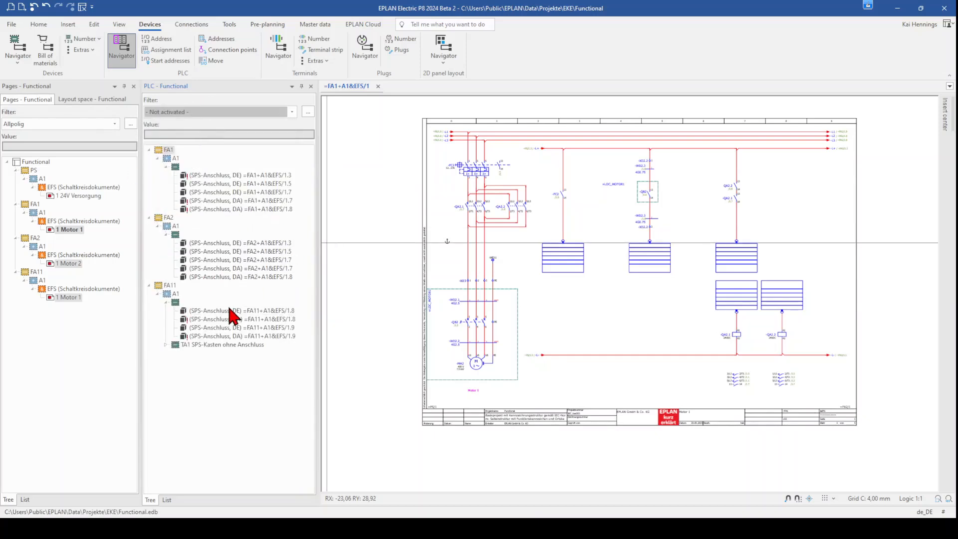
- Add a new PLC device with part SIE.6ES7521-1BL00-0AB0 (S7-1500 DI 32x24VDC HF)
right_click(168, 150)
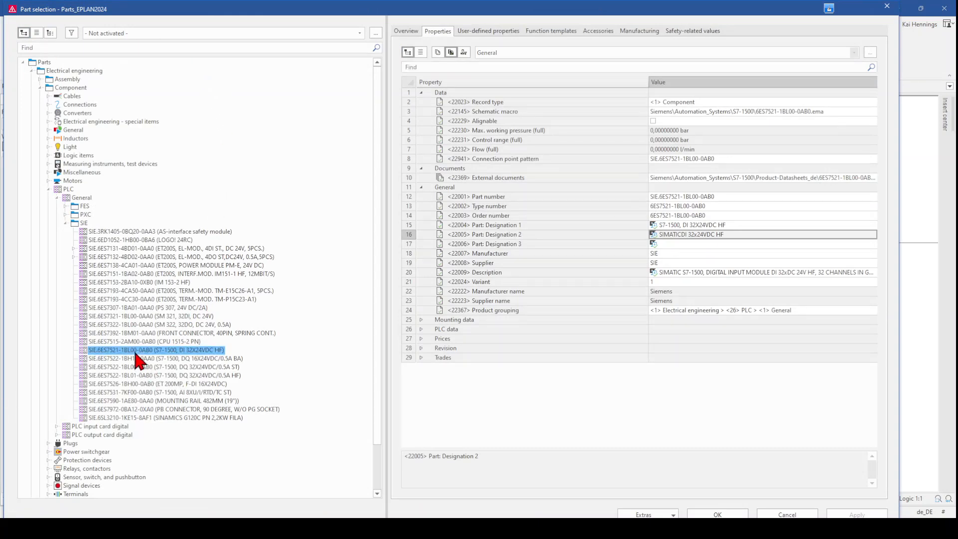
mouse_move(165, 357)
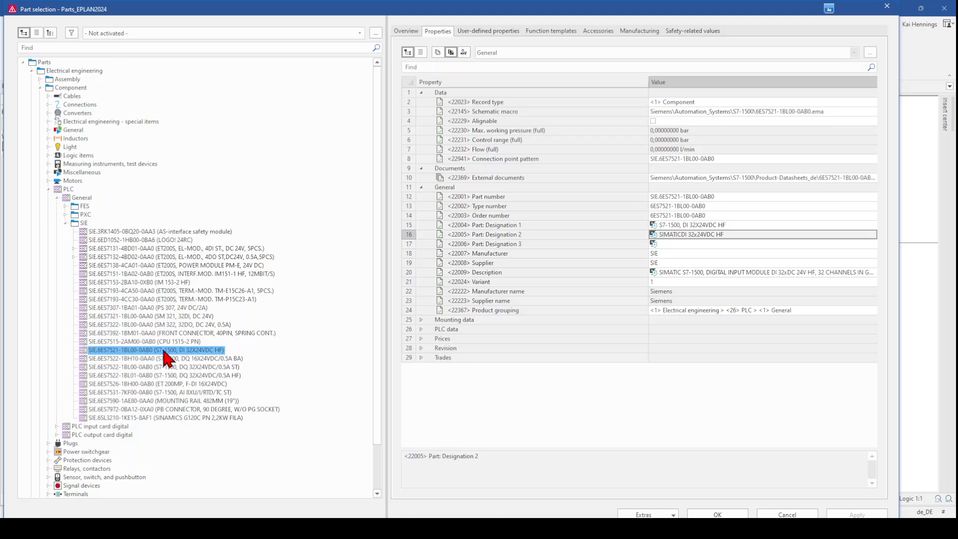
mouse_move(194, 364)
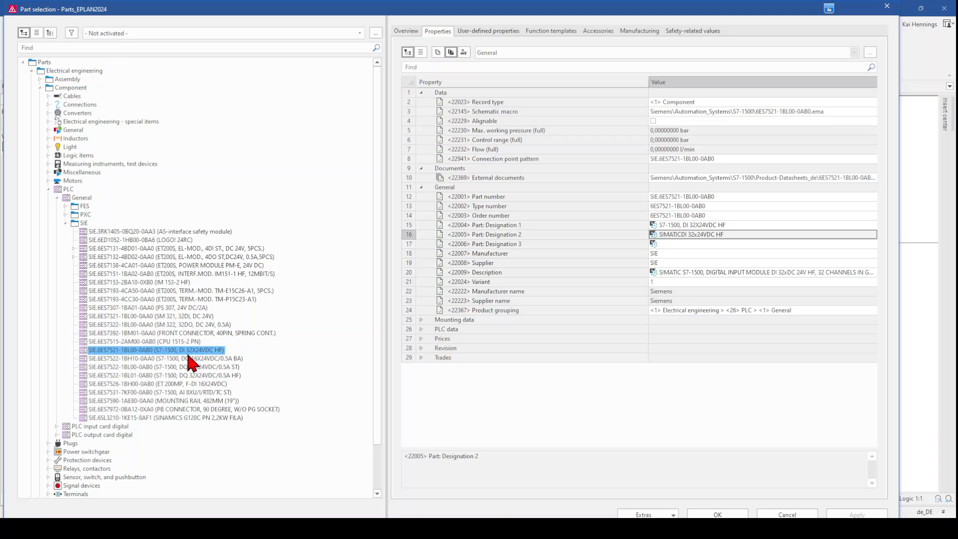
left_click(716, 513)
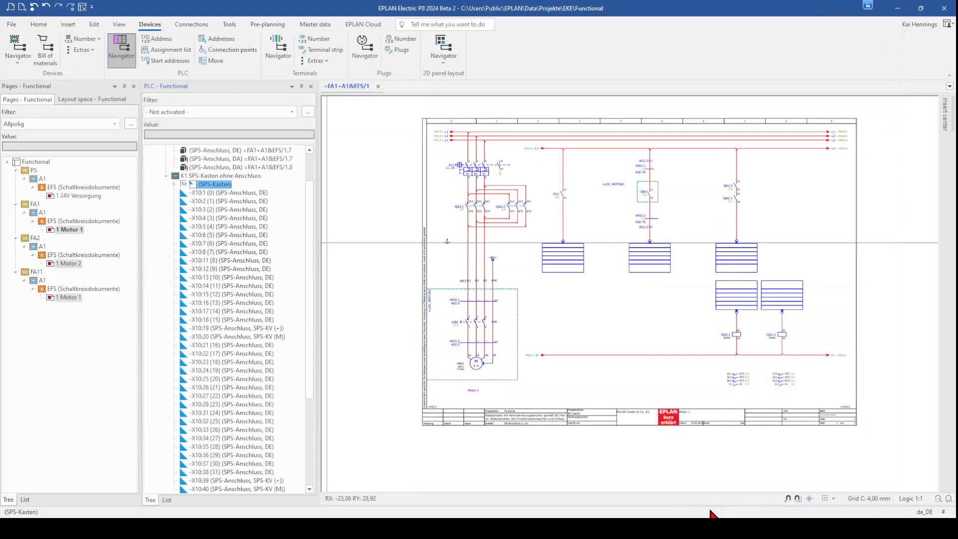
mouse_move(315, 281)
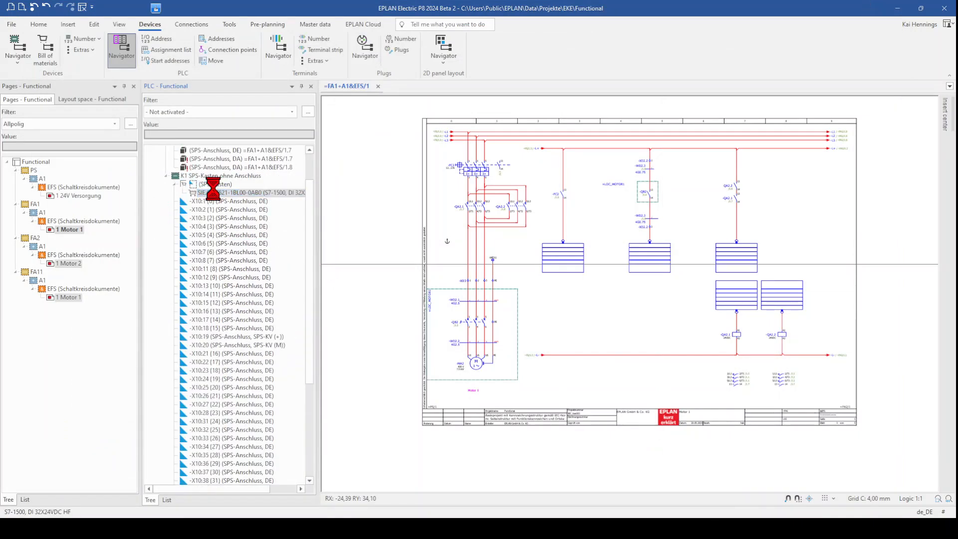
- Set the new PLC box's displayed device tag to =PLC+A1-KF1
double_click(250, 193)
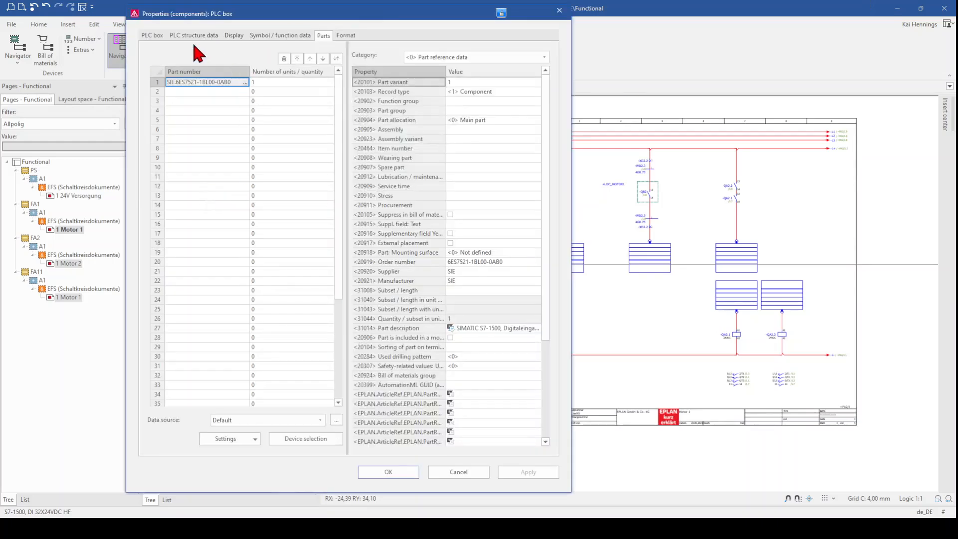
left_click(151, 35)
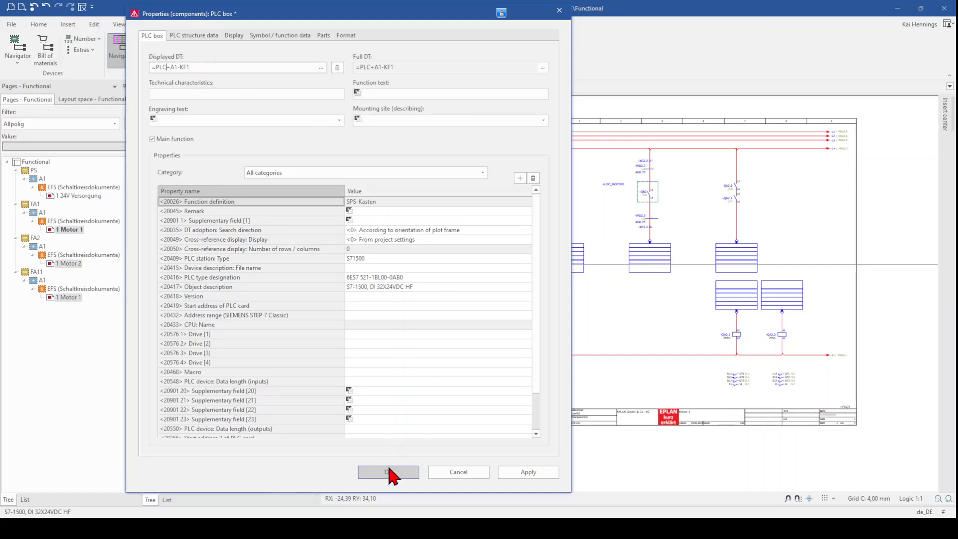
left_click(388, 471)
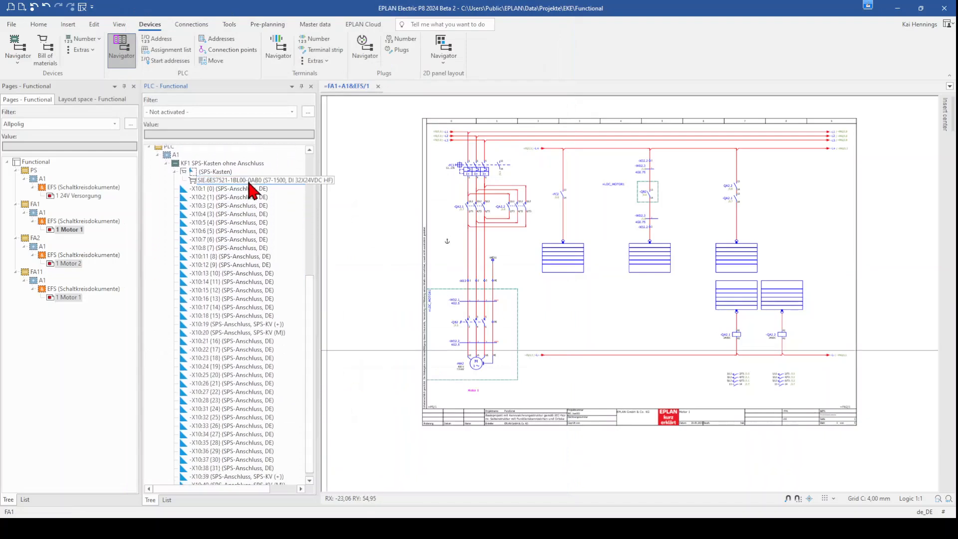
- Address KF1's connection points in SIMATIC S7 (I/Q) format, starting at input I0.0
left_click(244, 180)
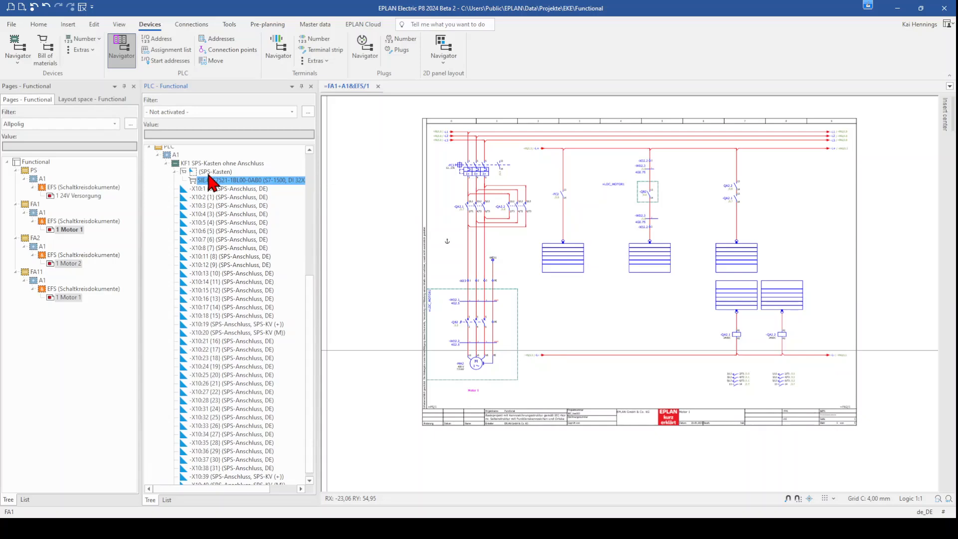
left_click(222, 191)
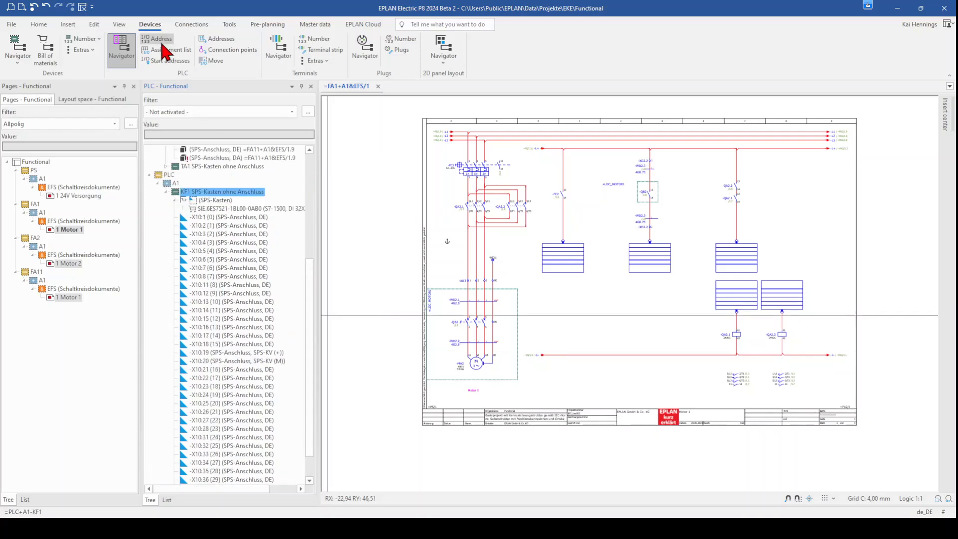
right_click(222, 191)
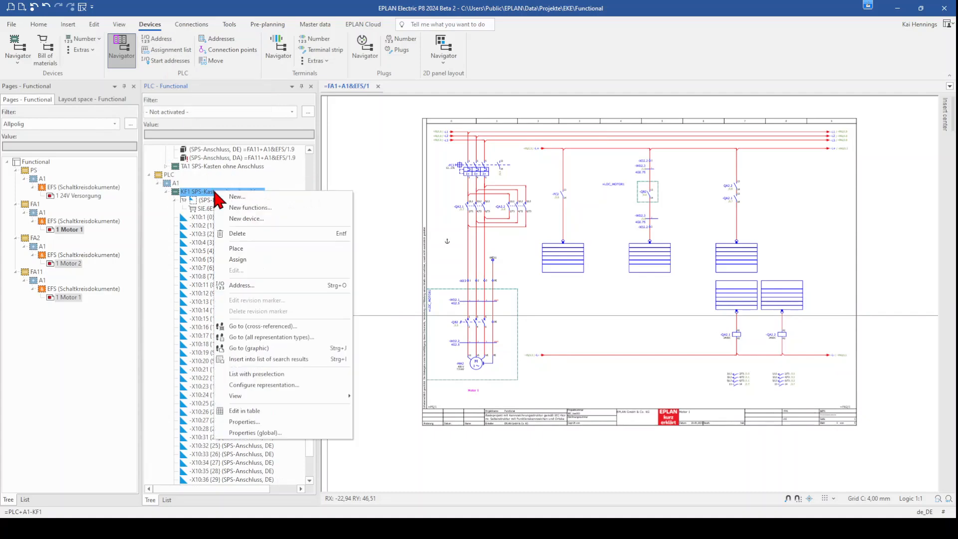
left_click(241, 285)
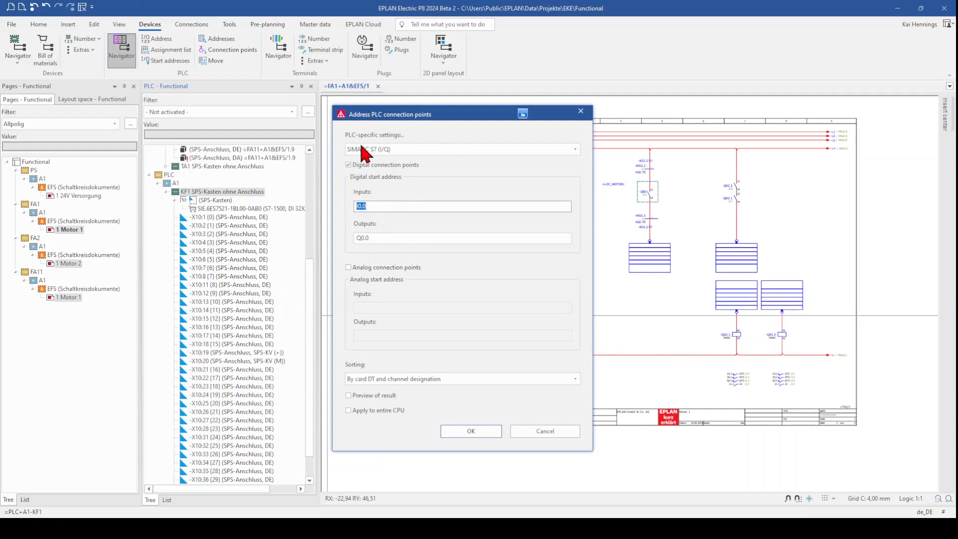
mouse_move(422, 164)
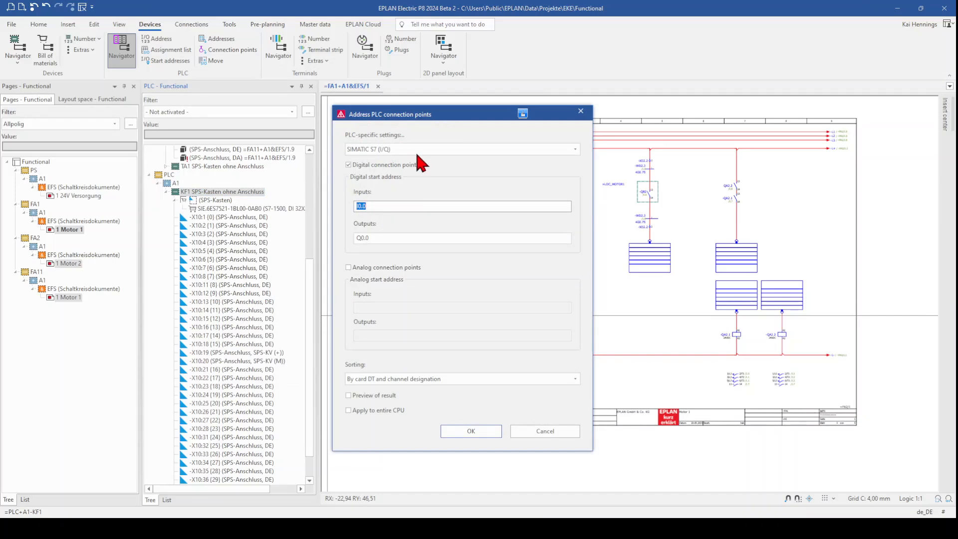
left_click(573, 148)
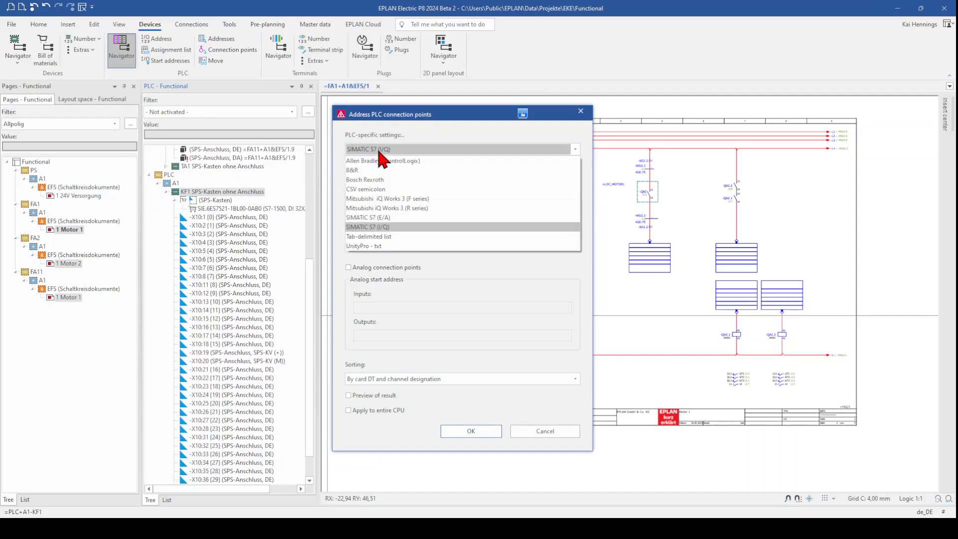
mouse_move(382, 207)
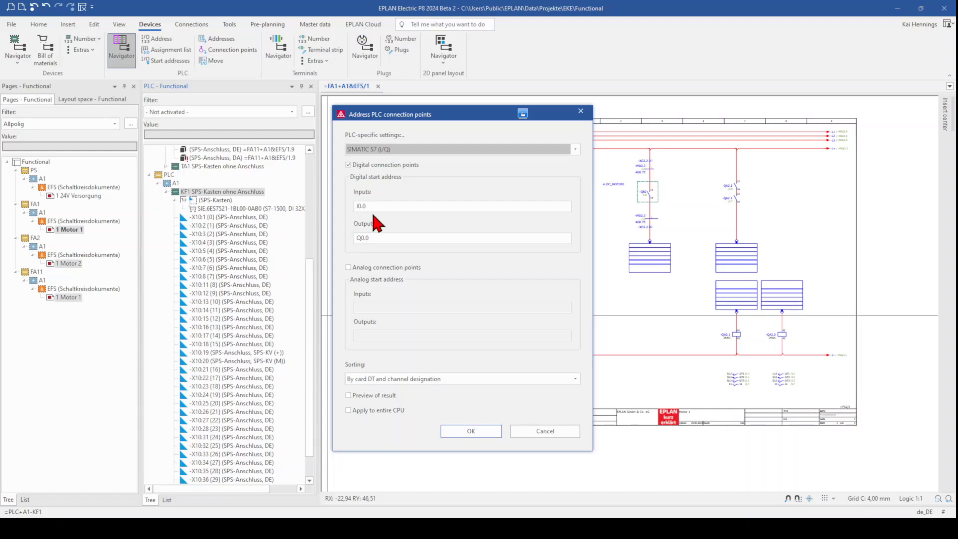
left_click(470, 431)
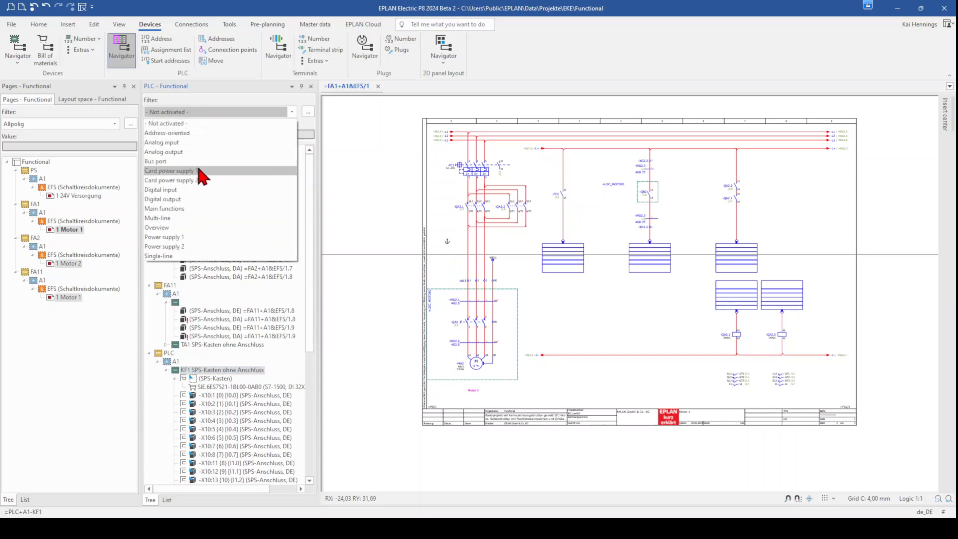
- Filter the navigator to digital inputs and start blockwise assignment of existing connection points
left_click(160, 190)
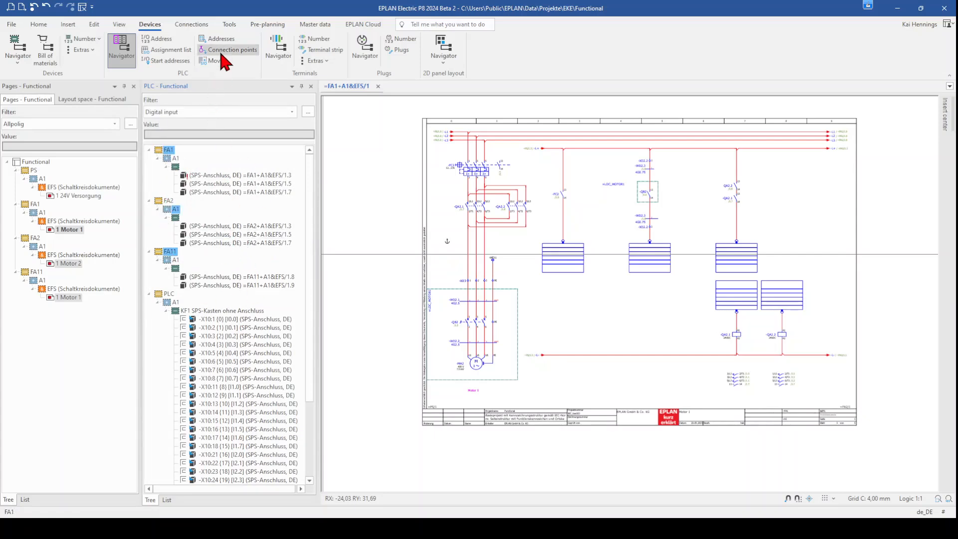
left_click(232, 50)
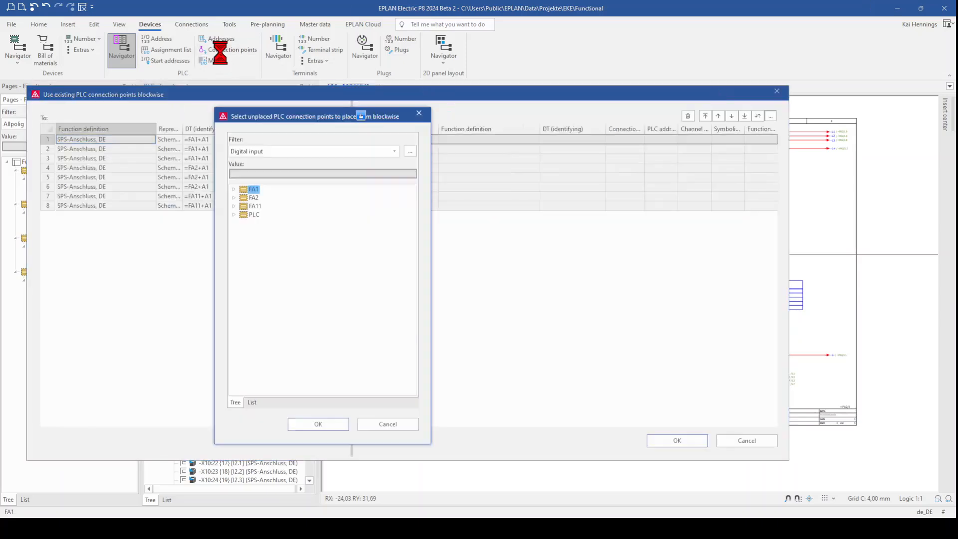
mouse_move(98, 173)
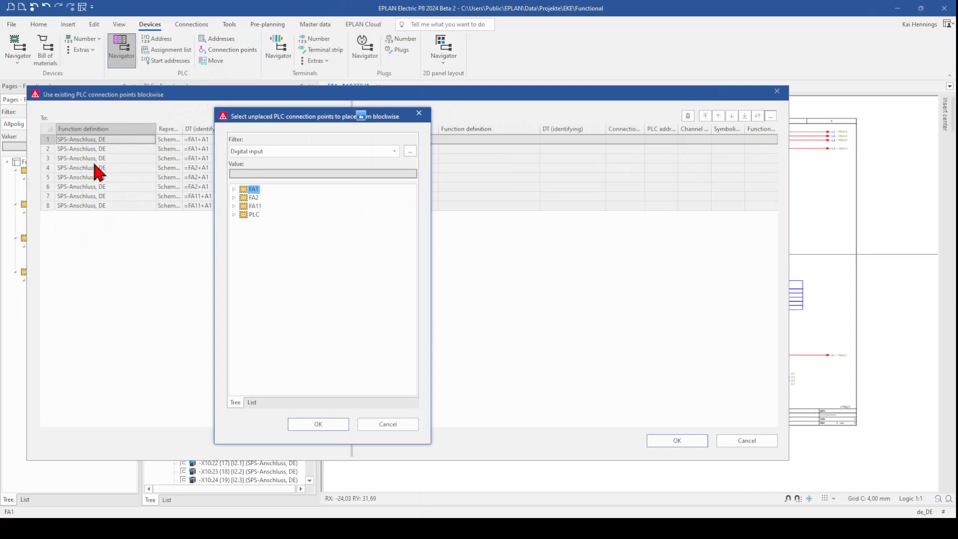
mouse_move(290, 183)
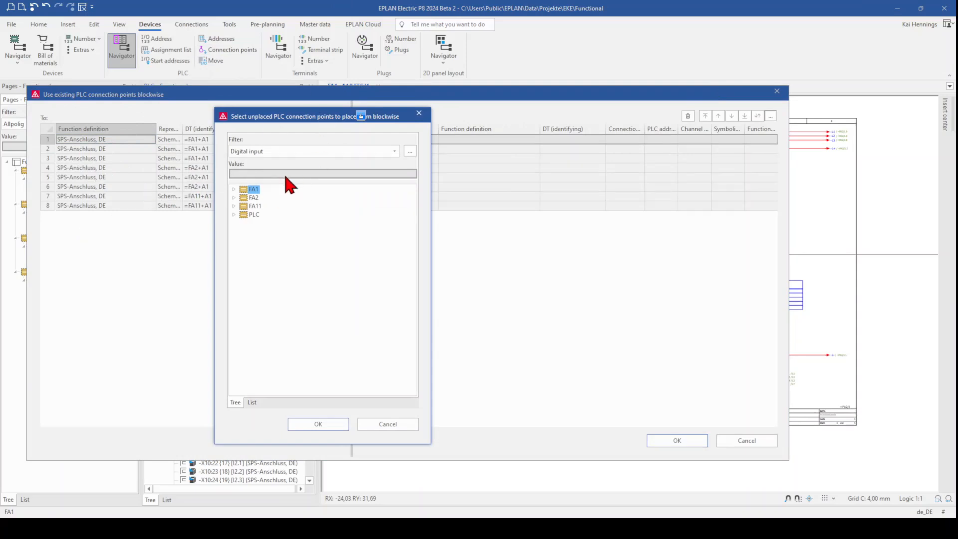
- Select KF1 points -X10:1 to -X10:8 (I0.0–I0.7) and confirm the blockwise assignment
left_click(234, 214)
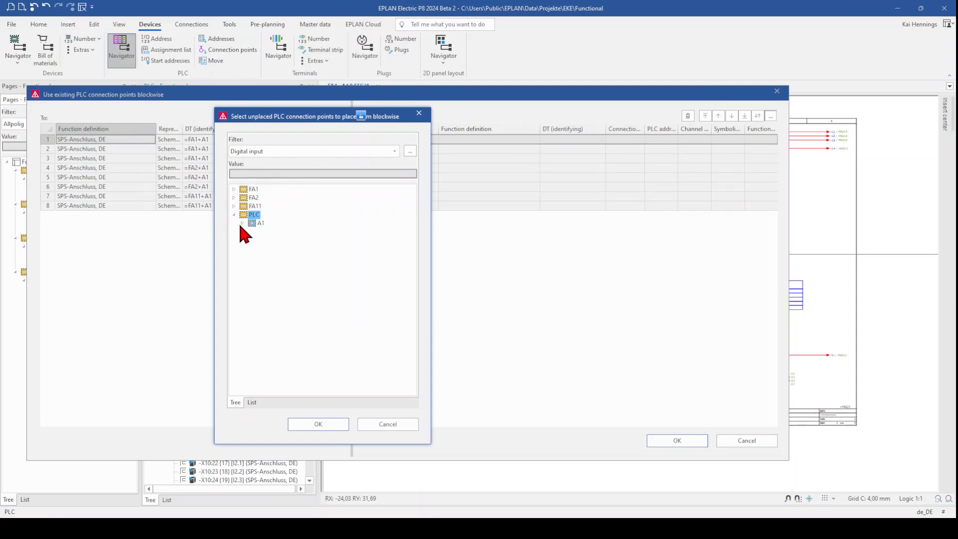
left_click(242, 223)
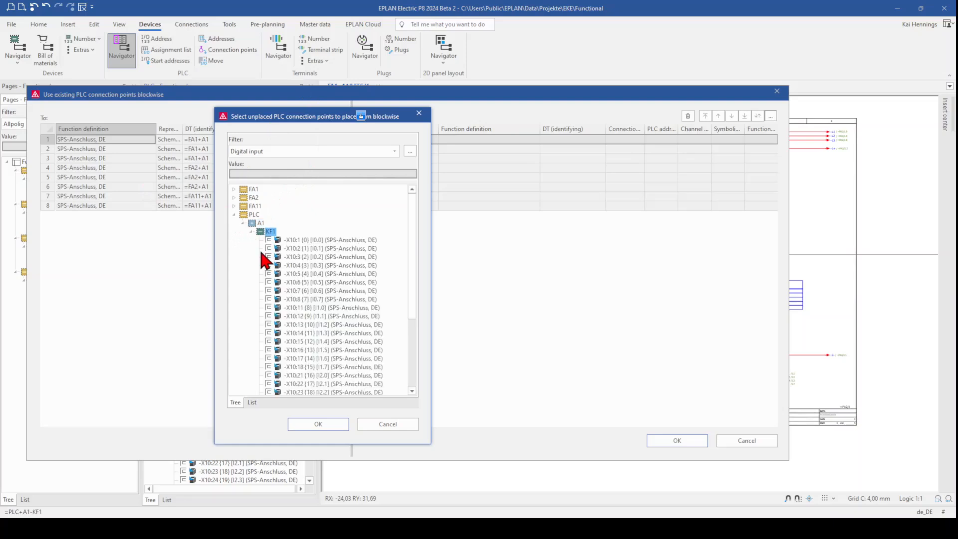
left_click(329, 239)
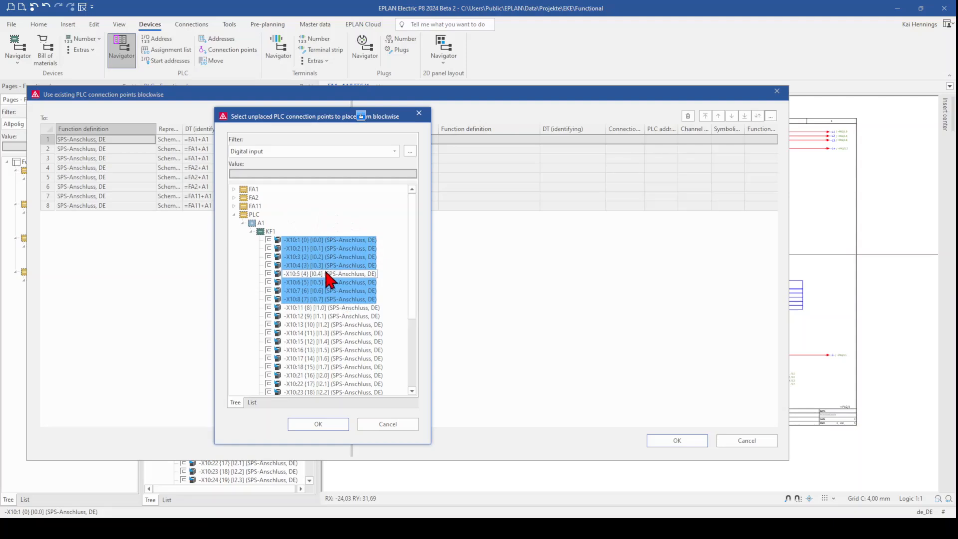
left_click(318, 424)
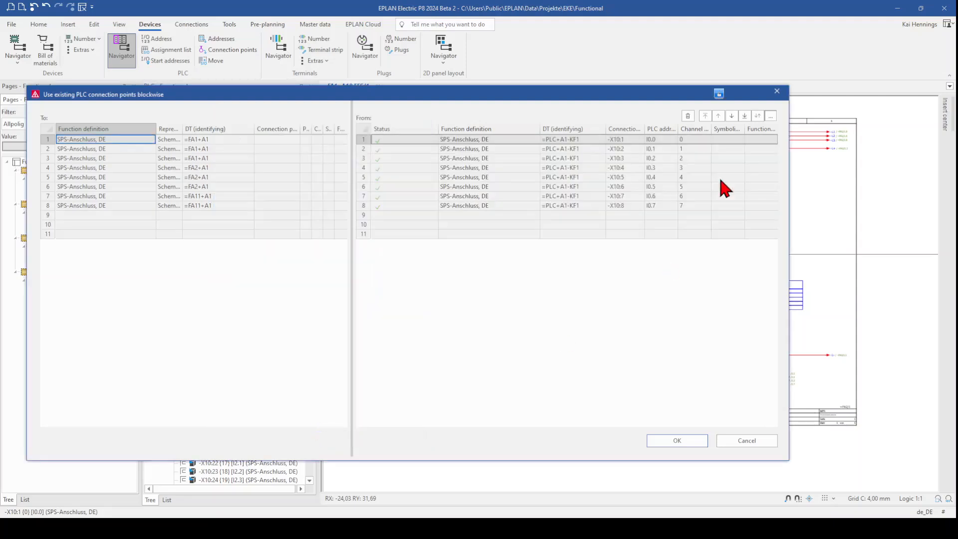
mouse_move(493, 210)
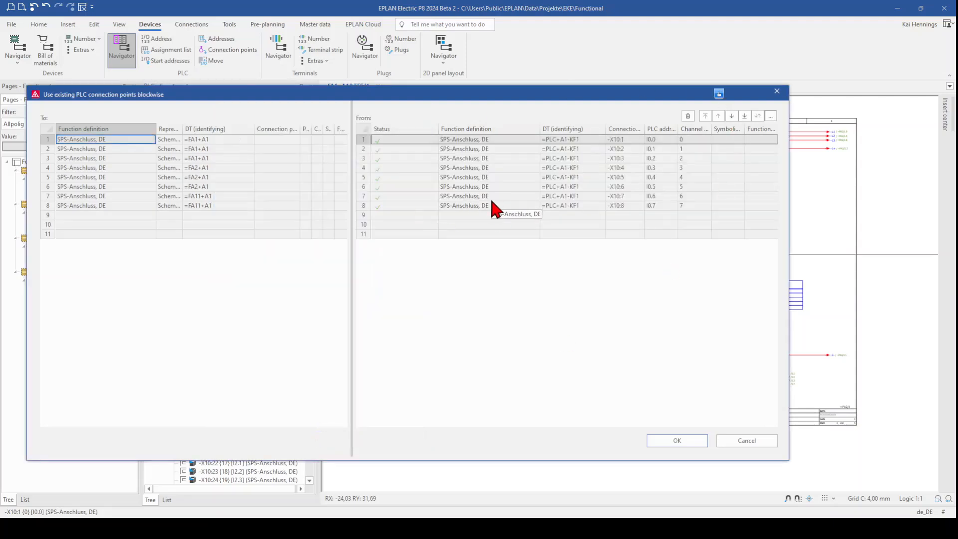
mouse_move(731, 116)
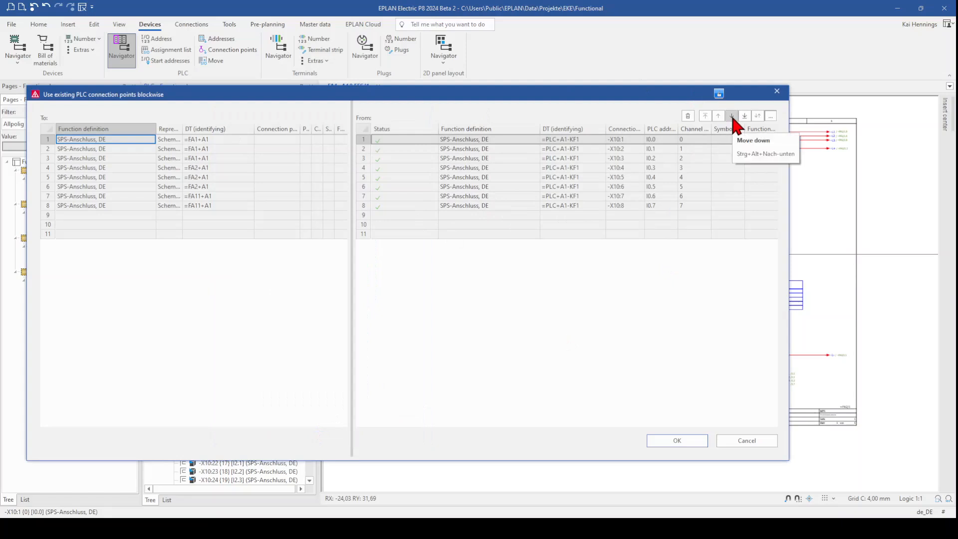
mouse_move(757, 116)
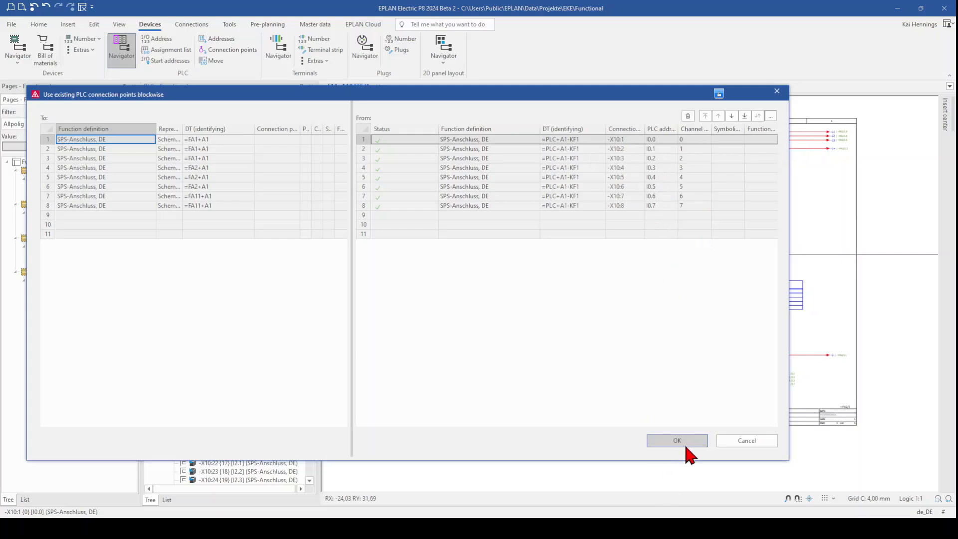
left_click(677, 440)
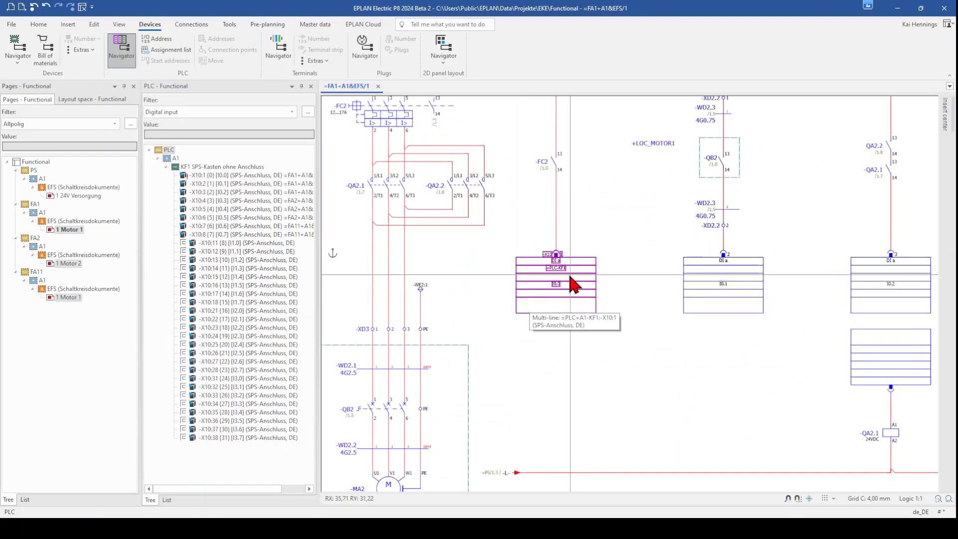
mouse_move(542, 288)
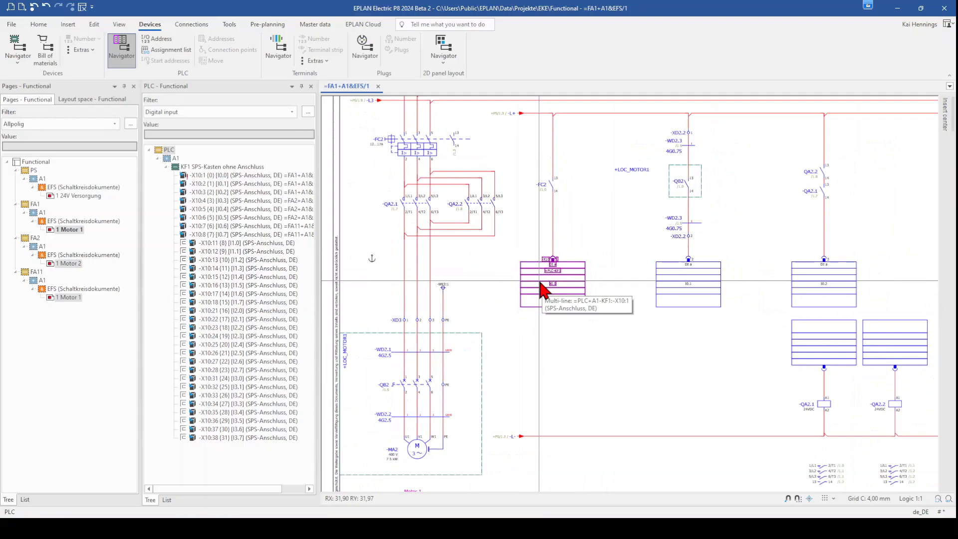
mouse_move(813, 354)
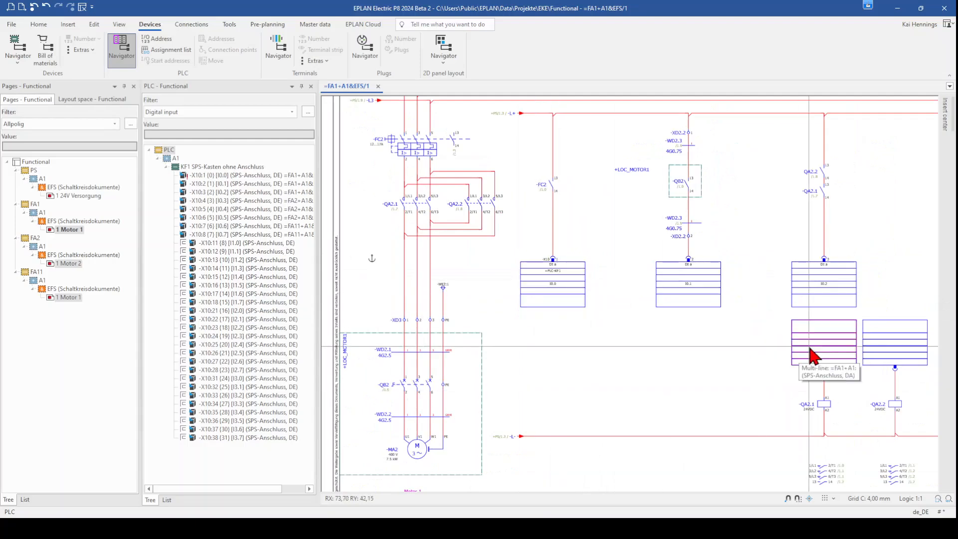